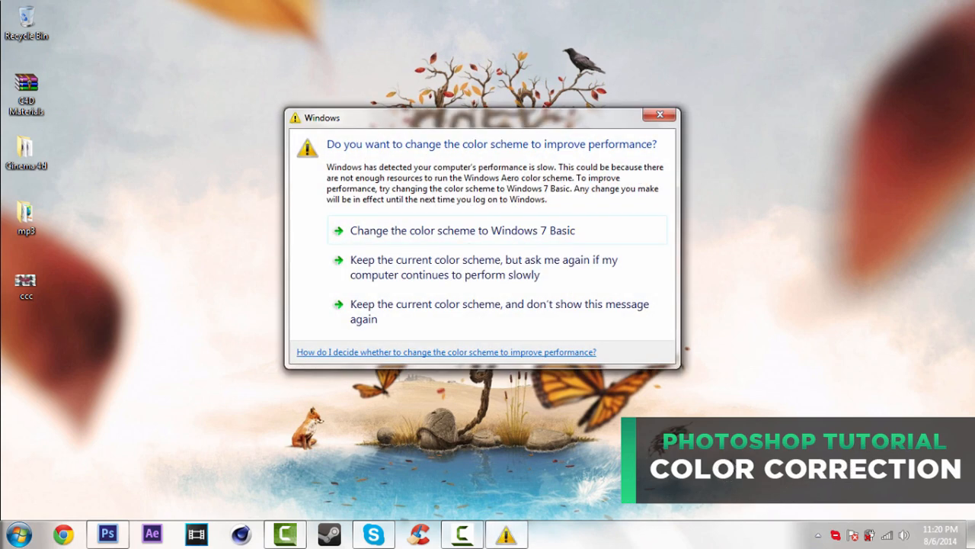
# Keep the current Windows colour scheme and open the ccc preview image from the desktop.
pyautogui.click(658, 115)
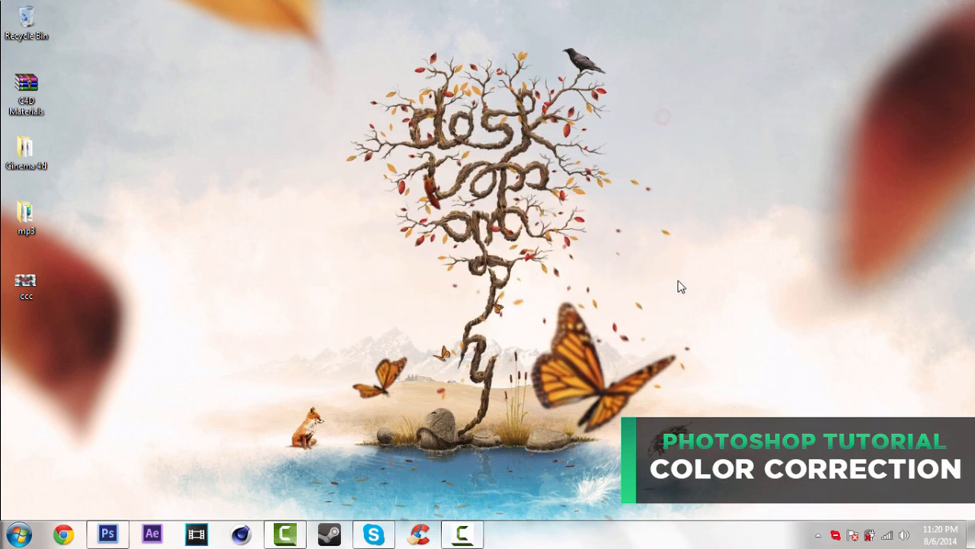
pyautogui.doubleClick(26, 280)
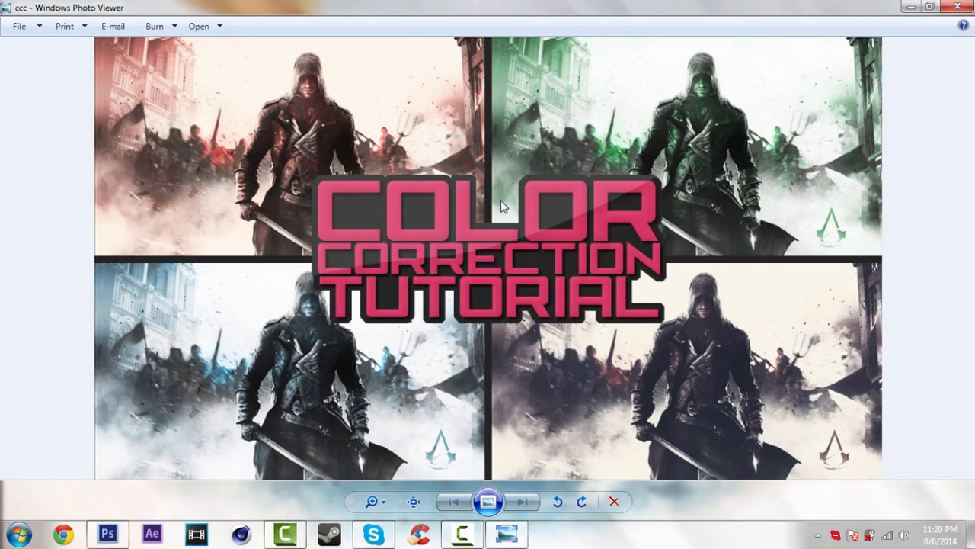
pyautogui.moveTo(154, 173)
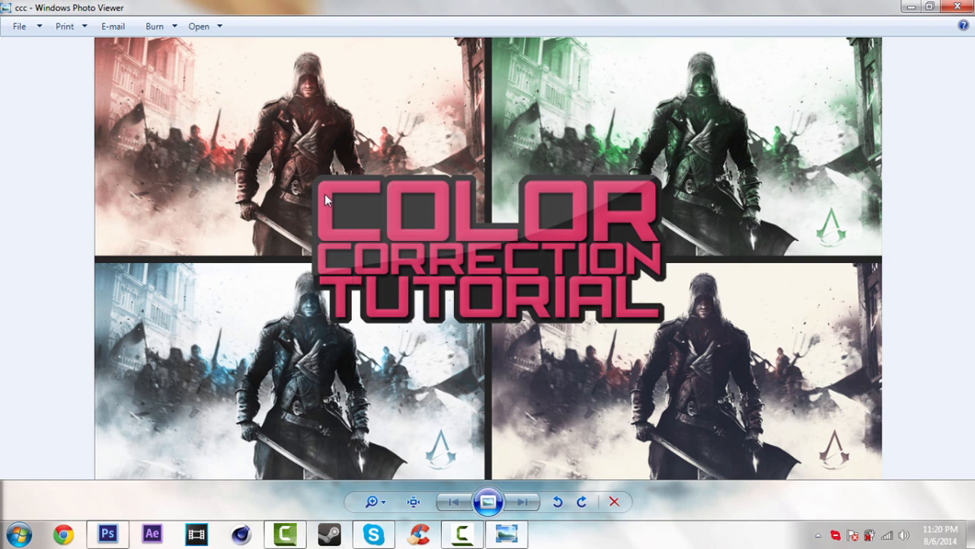
pyautogui.moveTo(421, 474)
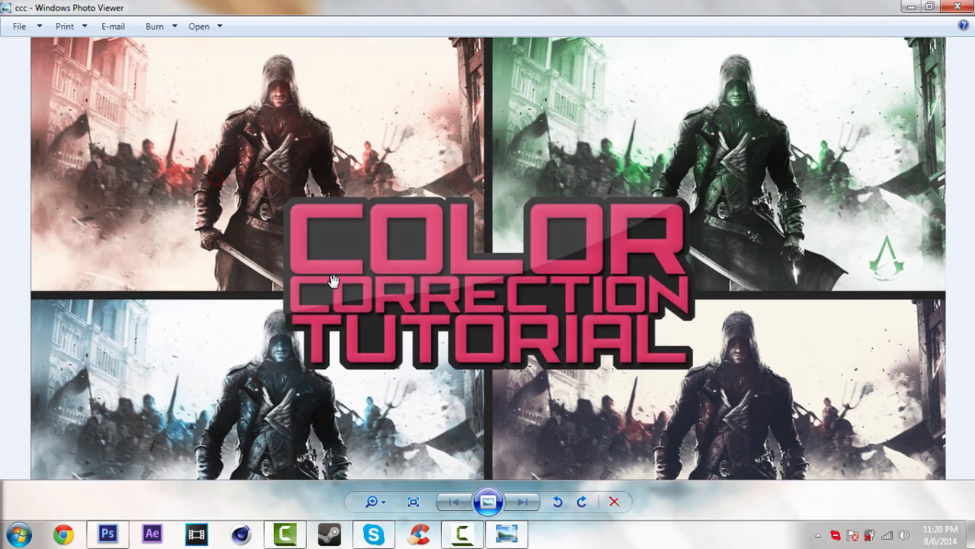
pyautogui.moveTo(509, 331)
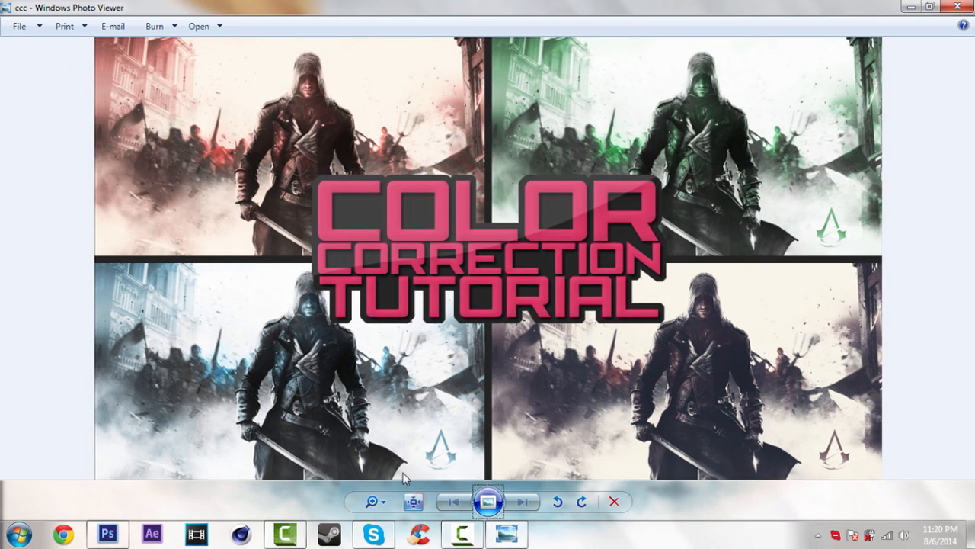
pyautogui.moveTo(599, 371)
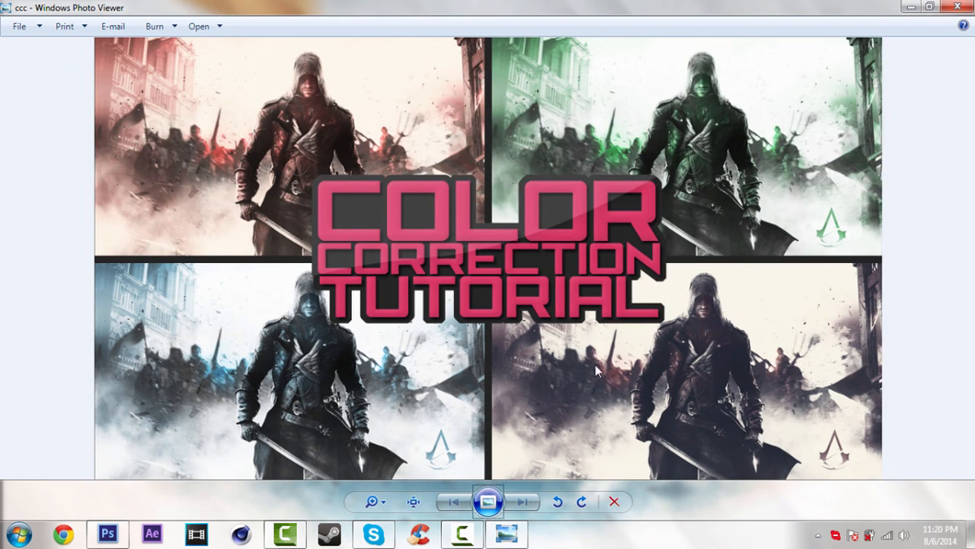
pyautogui.moveTo(599, 375)
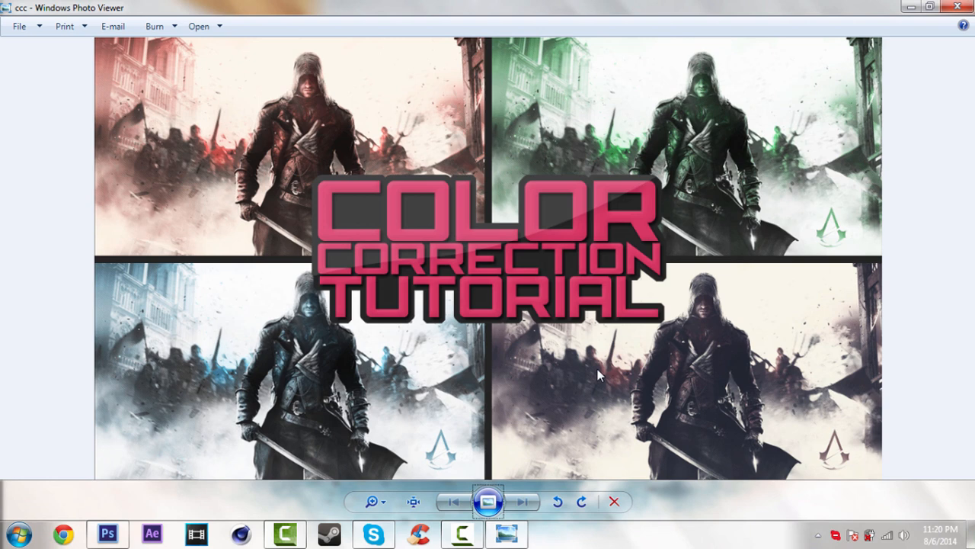
pyautogui.moveTo(396, 247)
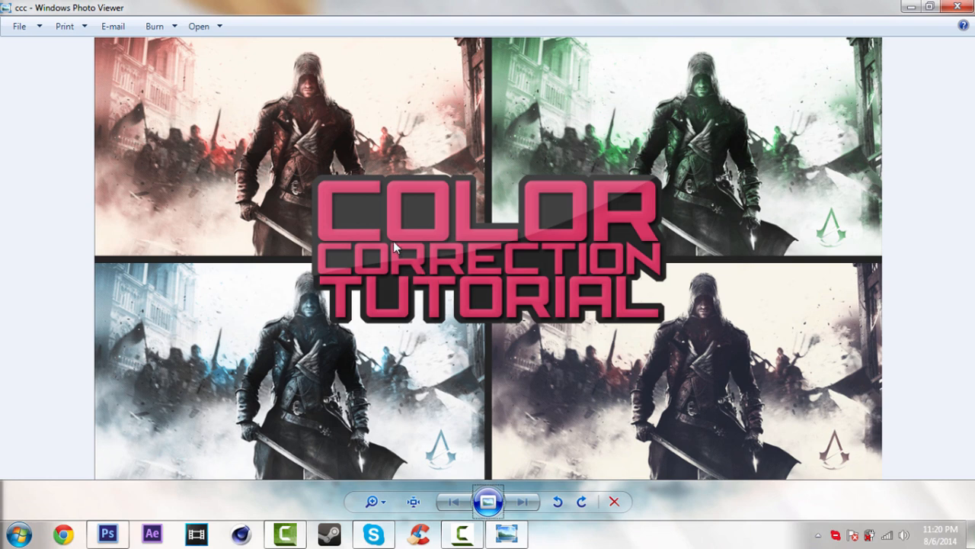
pyautogui.moveTo(476, 287)
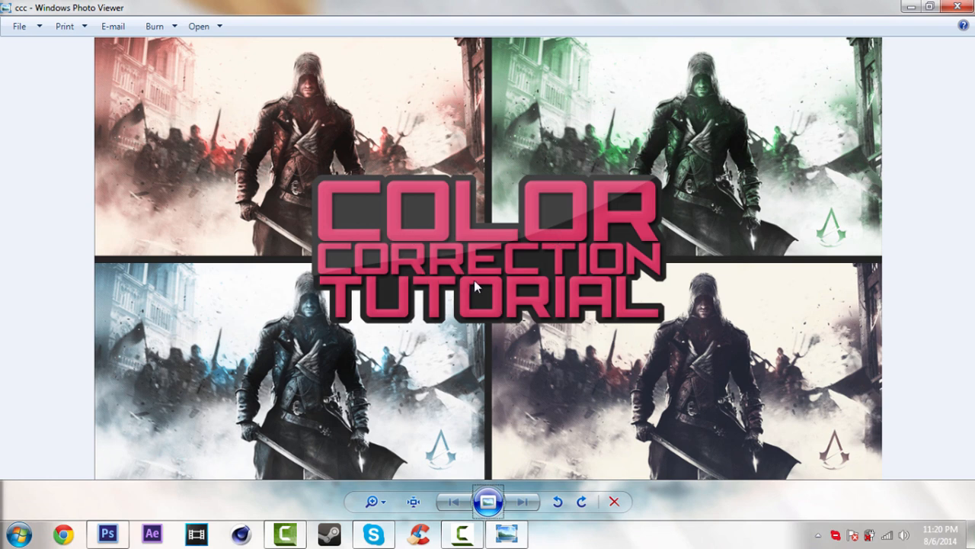
pyautogui.moveTo(368, 231)
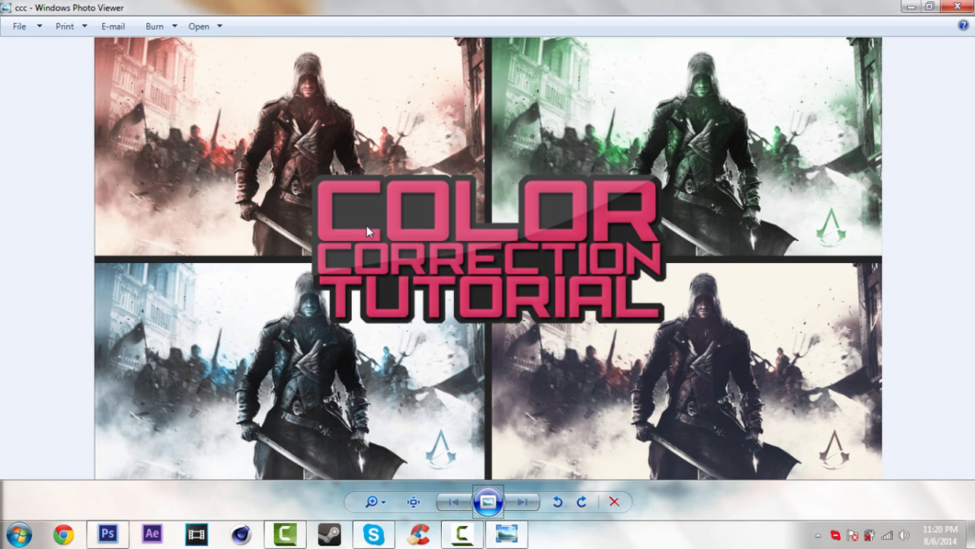
pyautogui.moveTo(333, 243)
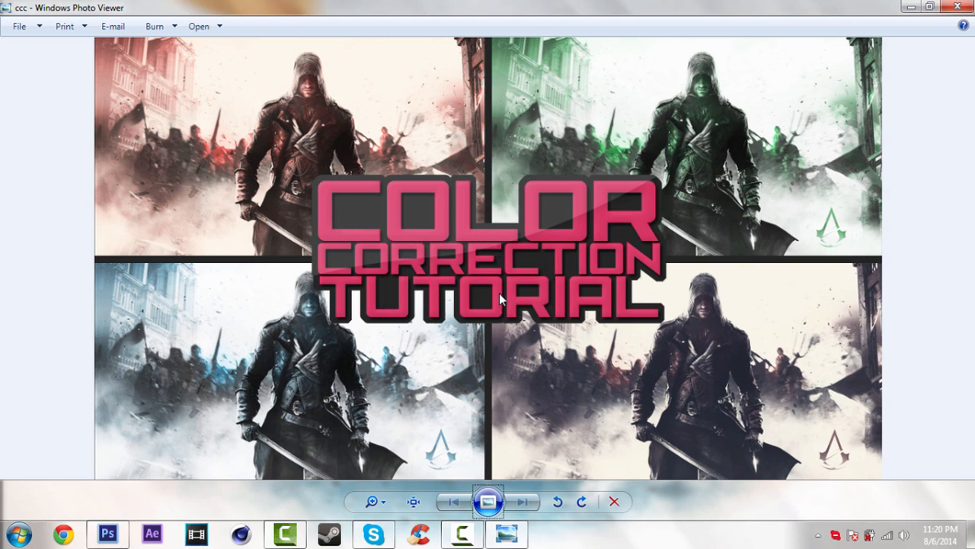
pyautogui.moveTo(566, 243)
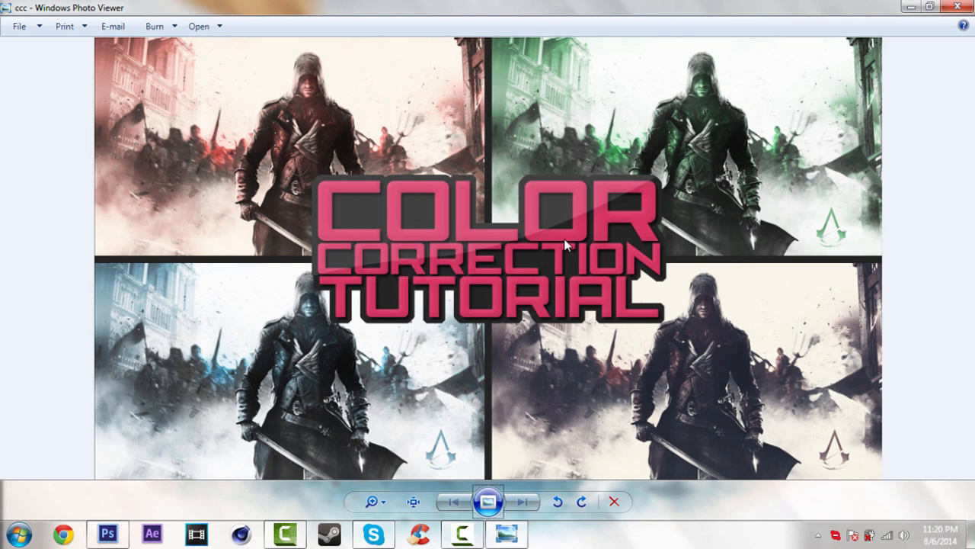
pyautogui.moveTo(335, 286)
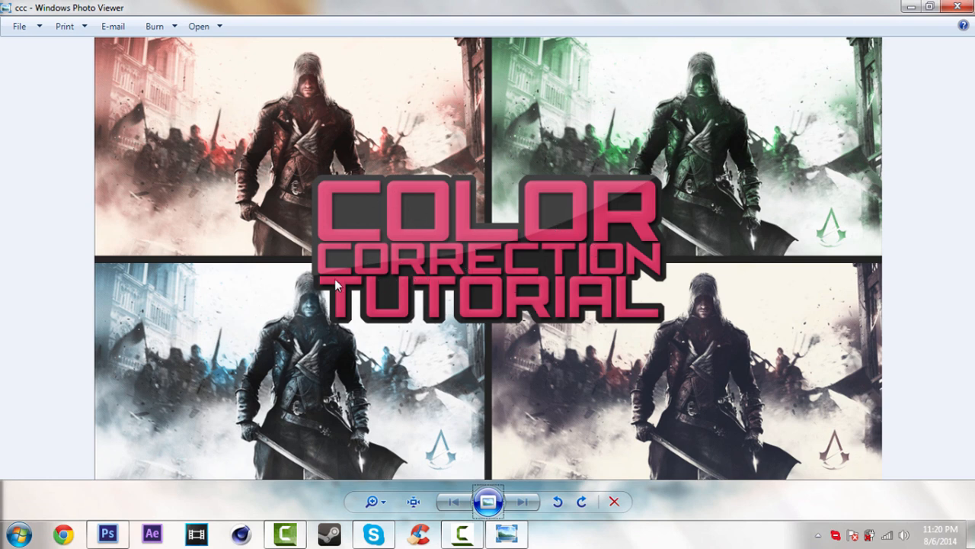
pyautogui.moveTo(425, 275)
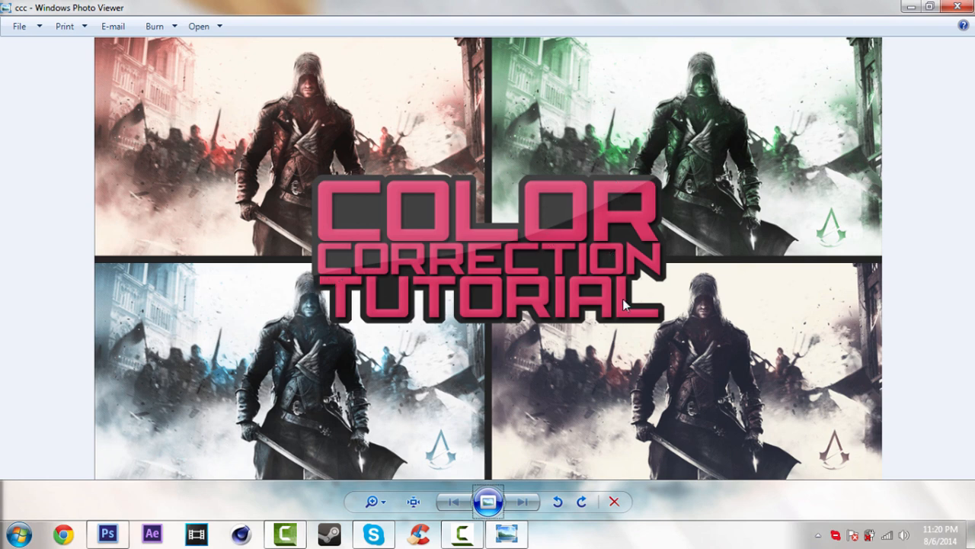
pyautogui.moveTo(590, 5)
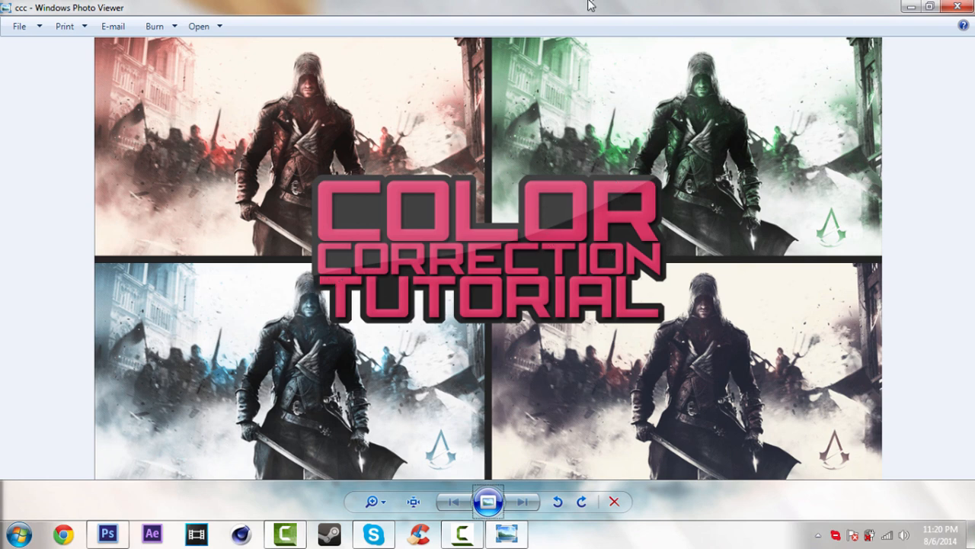
# Restore down the ccc preview window in Windows Photo Viewer and close it.
pyautogui.click(929, 7)
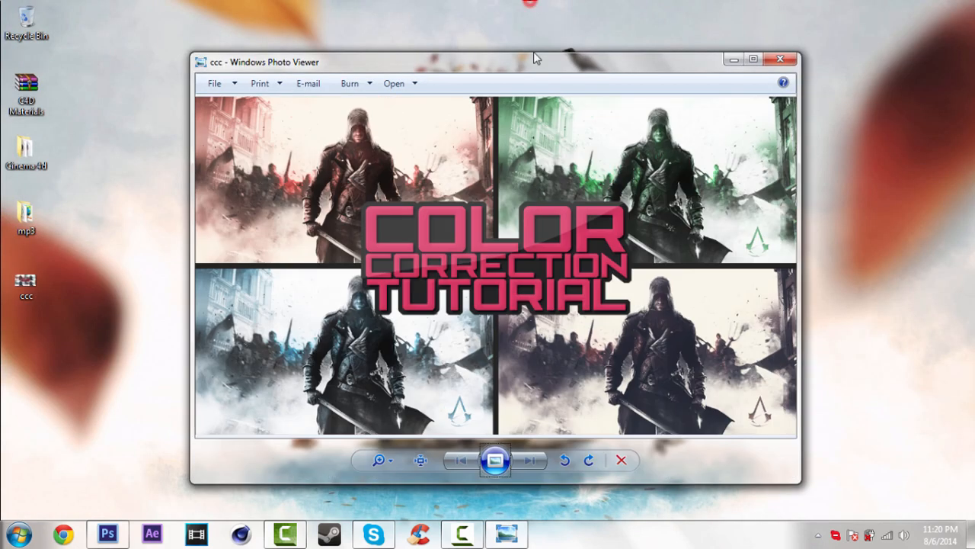
pyautogui.moveTo(376, 202)
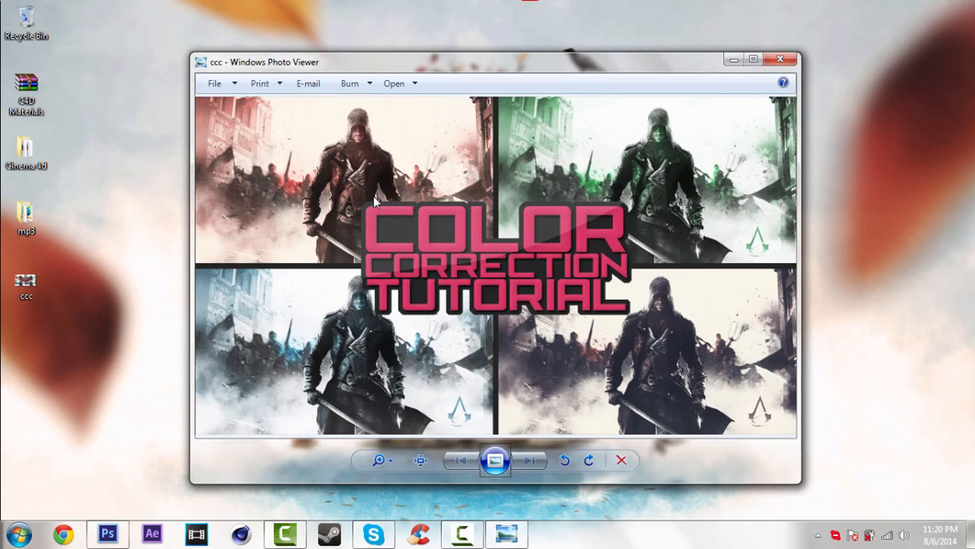
pyautogui.moveTo(352, 158)
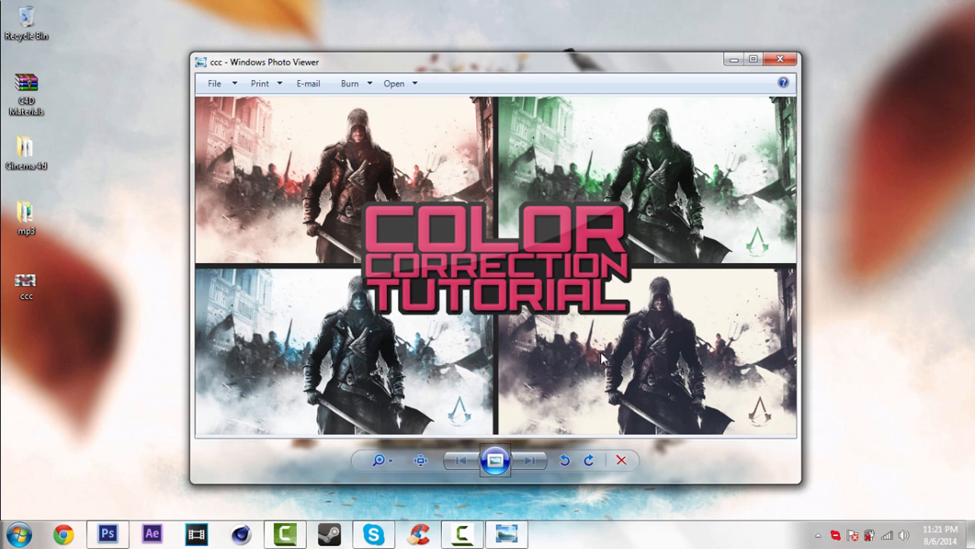
pyautogui.moveTo(599, 370)
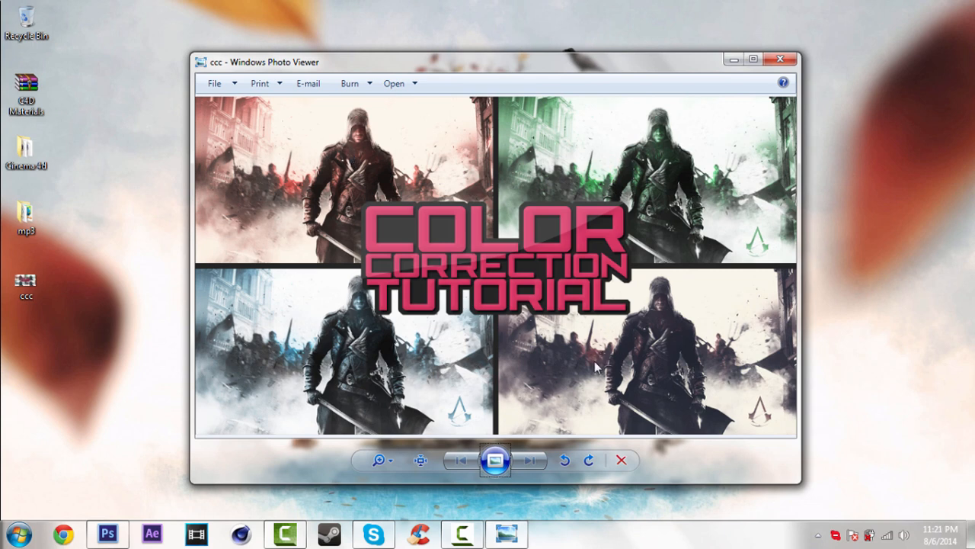
pyautogui.moveTo(535, 83)
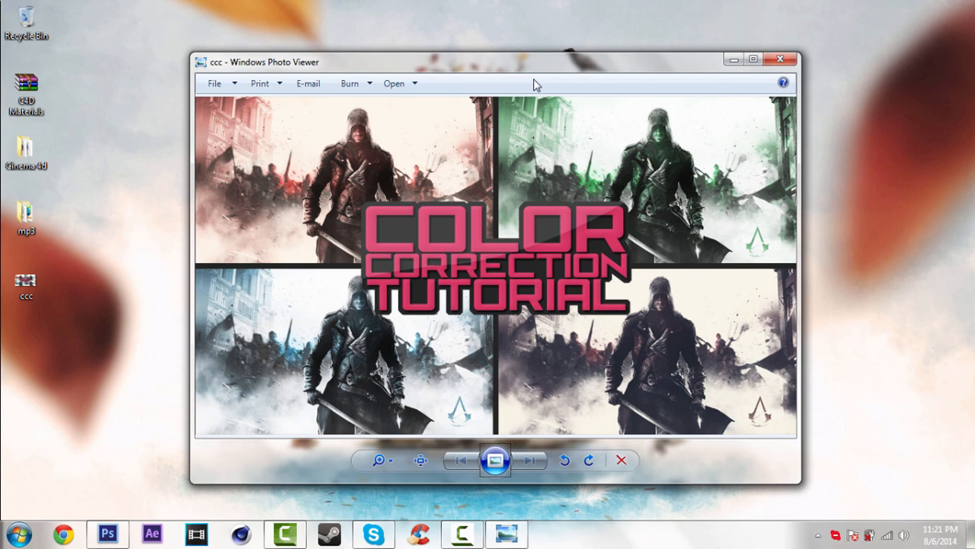
pyautogui.moveTo(629, 181)
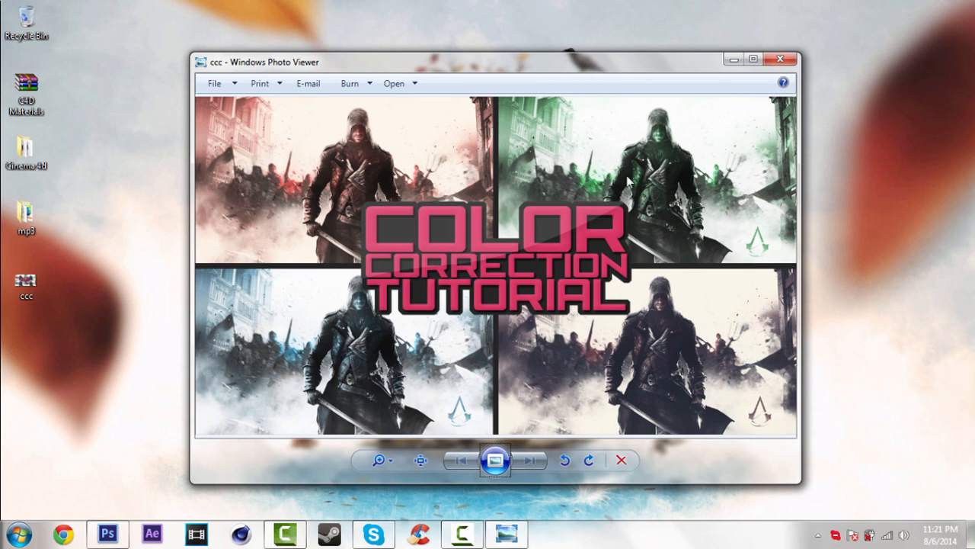
pyautogui.click(780, 59)
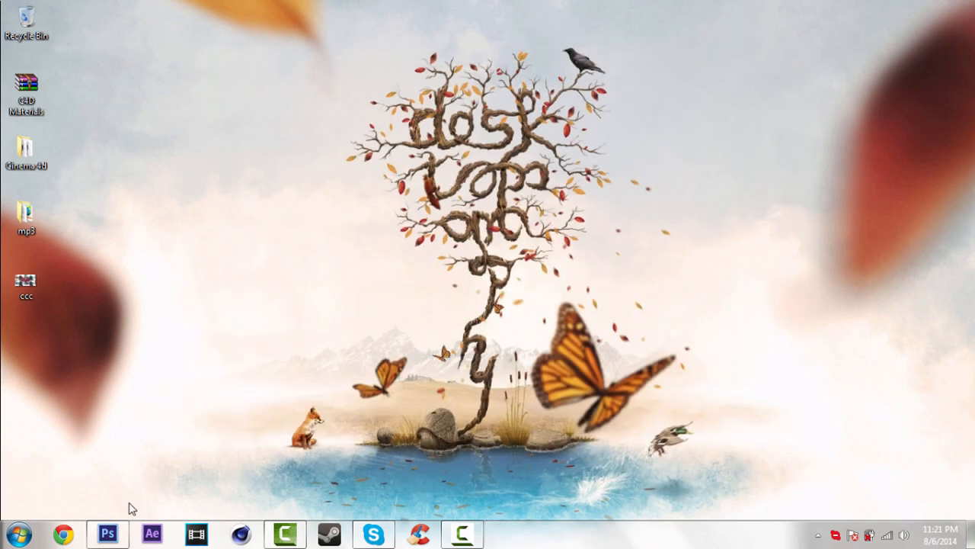
# Switch to the assassins_creed_unity document in Photoshop via the taskbar.
pyautogui.click(107, 533)
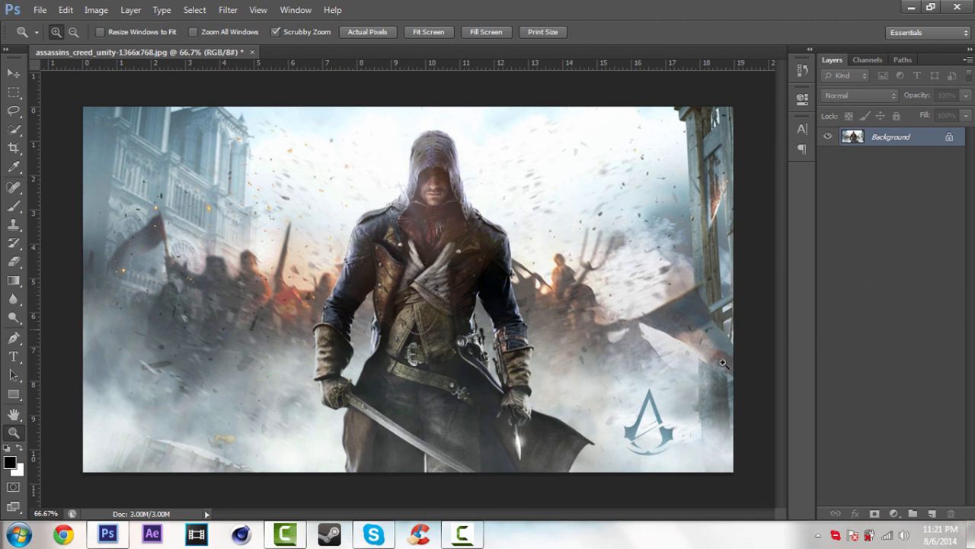
pyautogui.moveTo(933, 465)
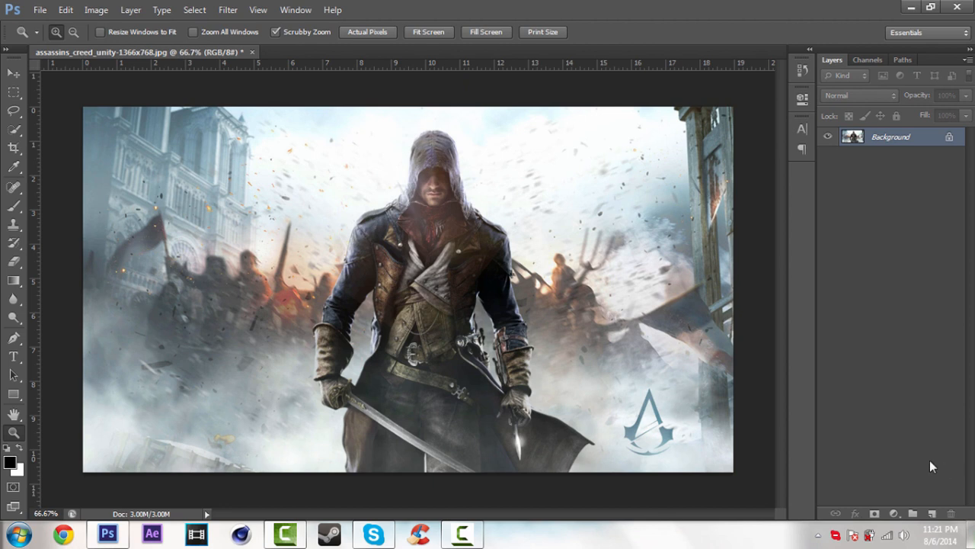
# Create a layer group named CC holding a Gradient Map set to Overlay at 50%.
pyautogui.click(915, 513)
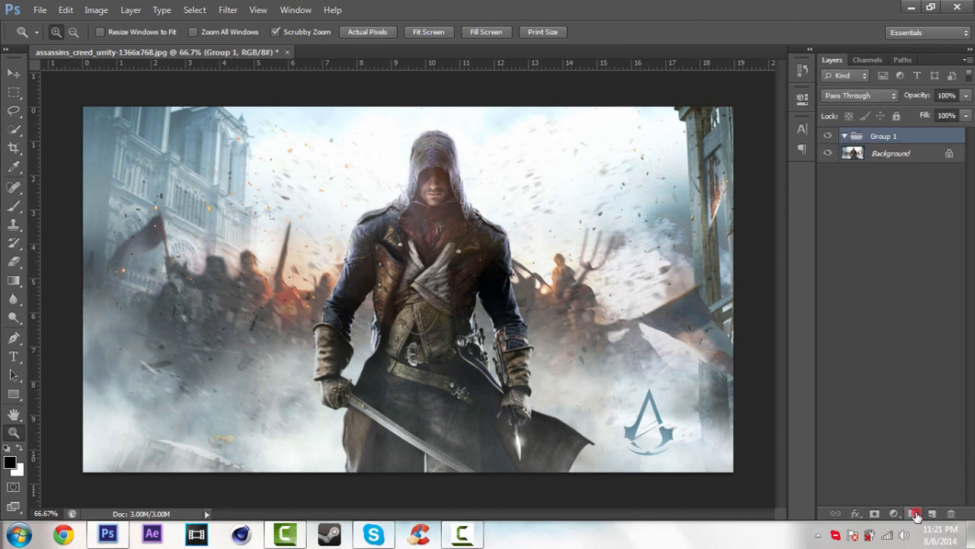
pyautogui.doubleClick(884, 136)
pyautogui.write('CC')
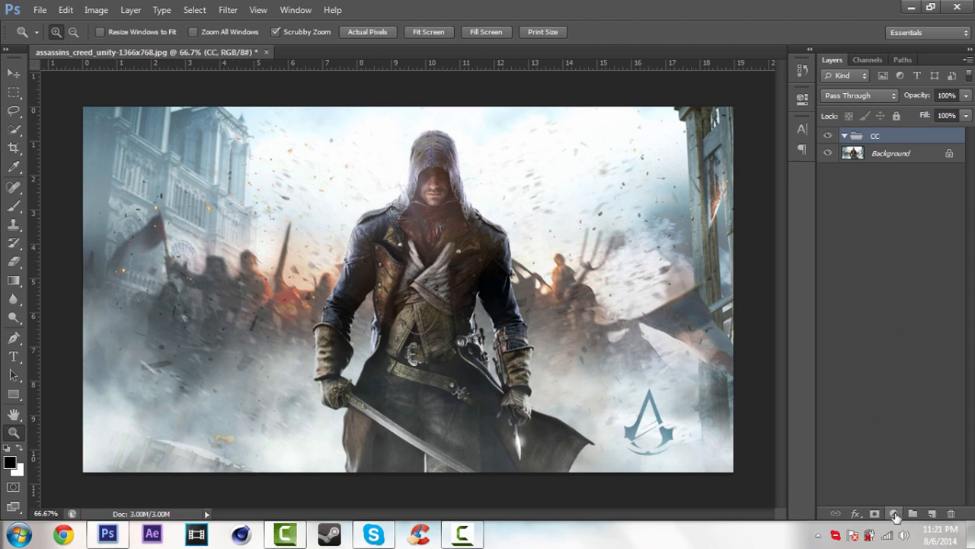
pyautogui.click(895, 512)
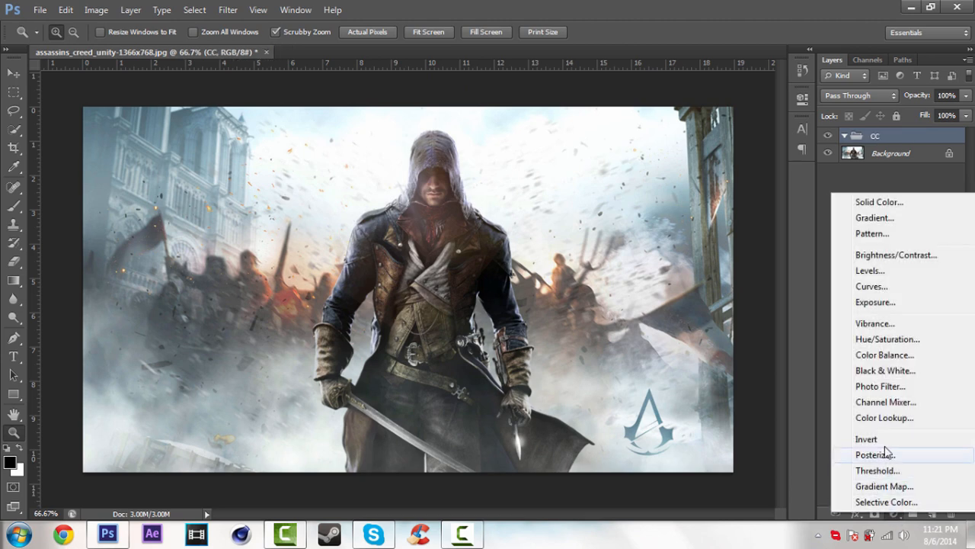
pyautogui.moveTo(884, 486)
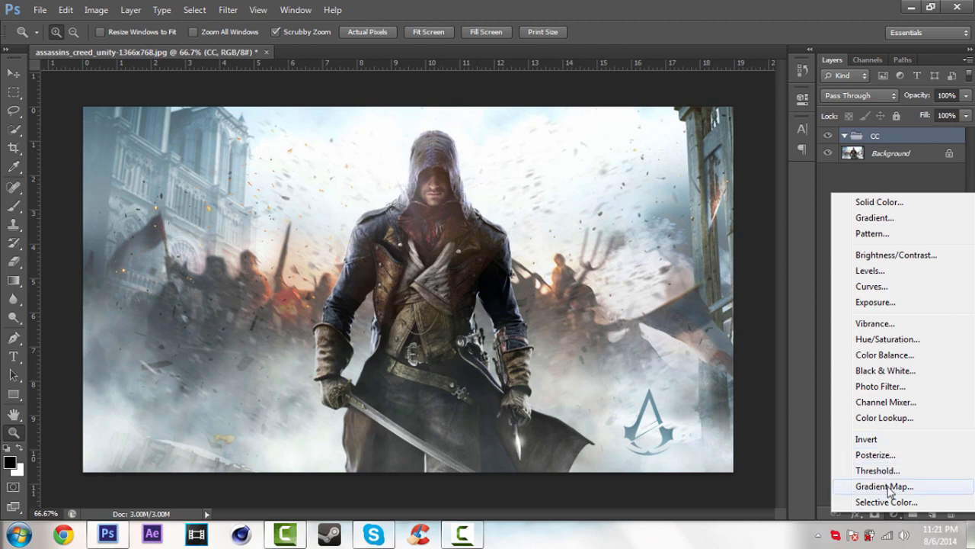
pyautogui.click(884, 485)
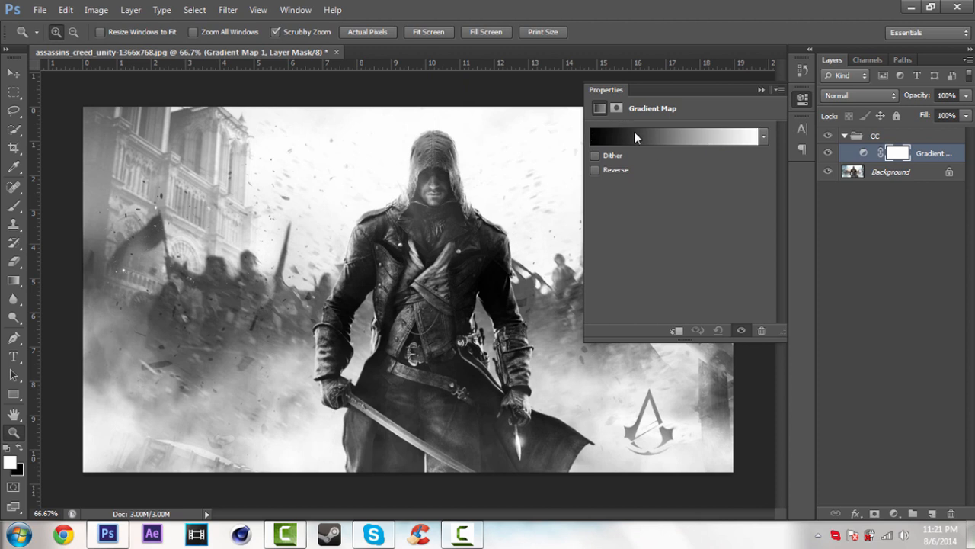
pyautogui.moveTo(745, 133)
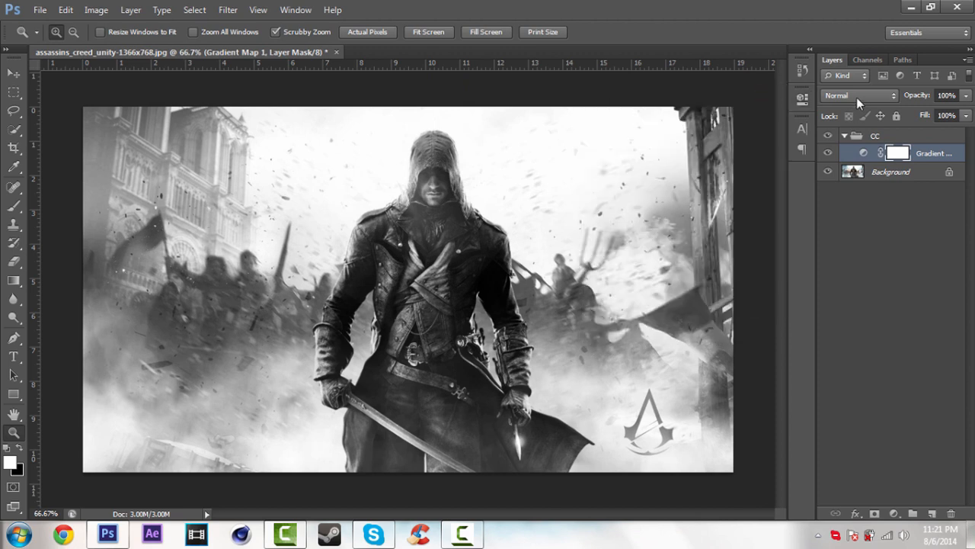
pyautogui.click(859, 95)
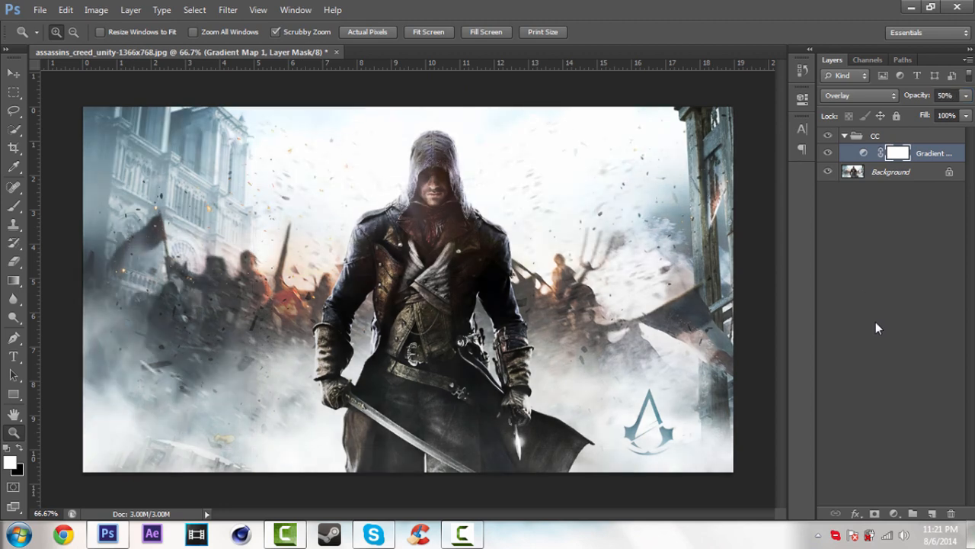
# Add a Curves layer with an S-curve lowering shadows and lifting highlights, at 75% opacity.
pyautogui.click(897, 514)
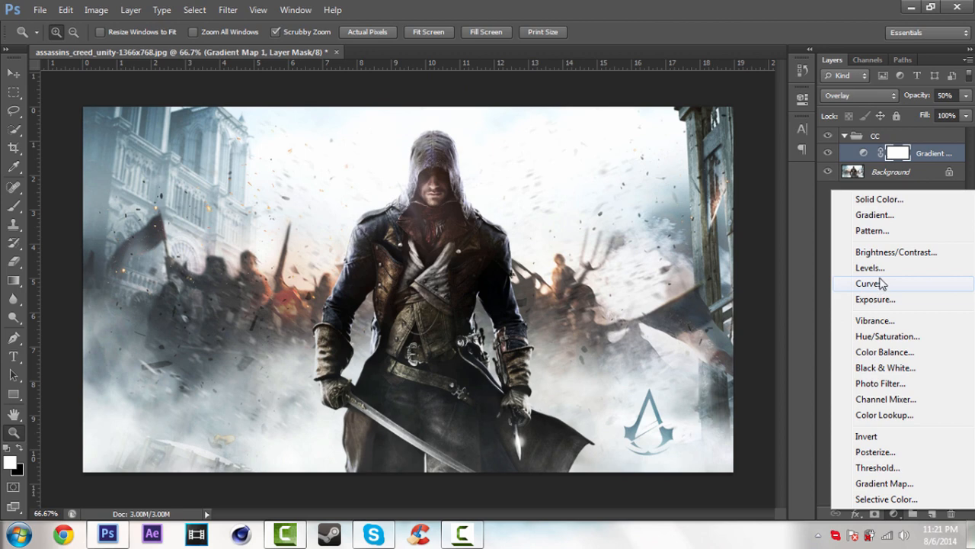
pyautogui.click(868, 284)
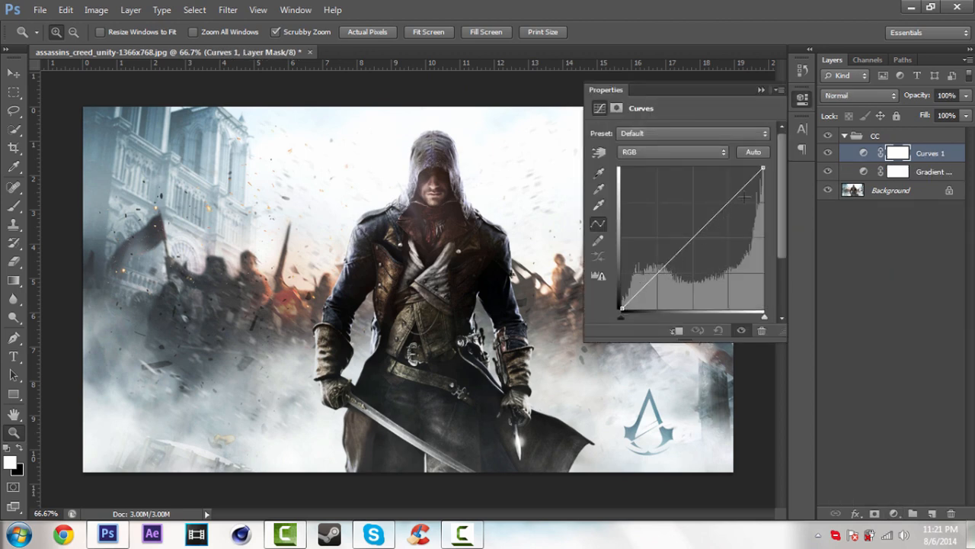
pyautogui.moveTo(745, 198); pyautogui.dragTo(650, 282)
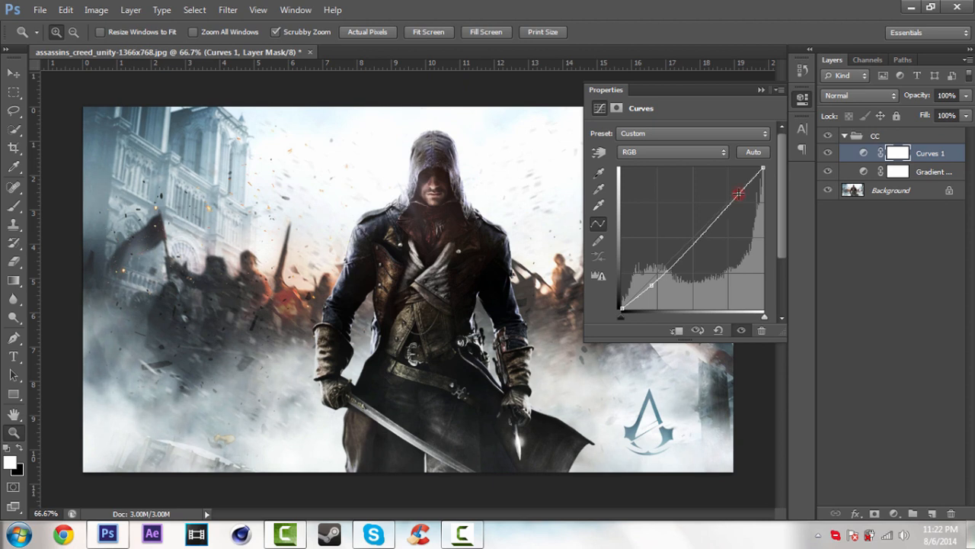
pyautogui.moveTo(737, 193); pyautogui.dragTo(733, 189)
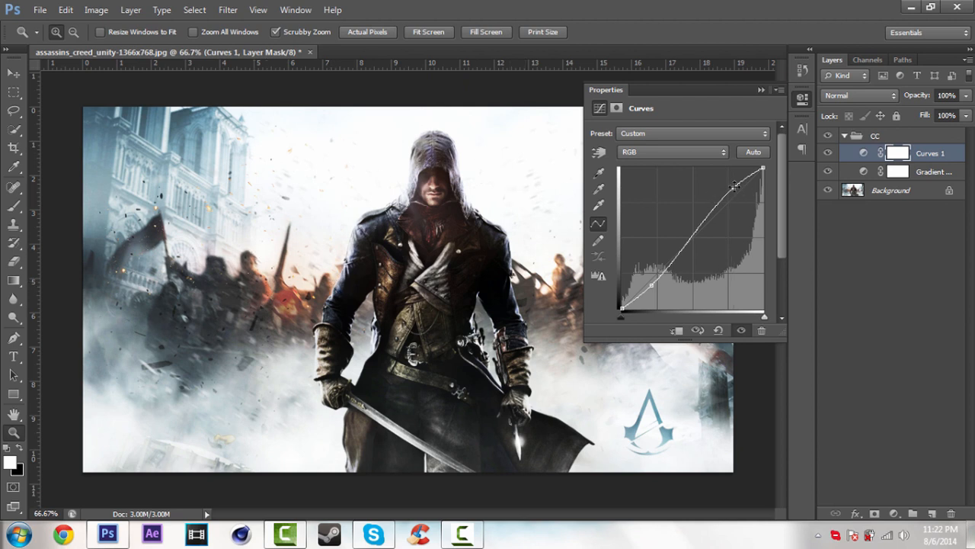
pyautogui.moveTo(735, 186); pyautogui.dragTo(726, 184)
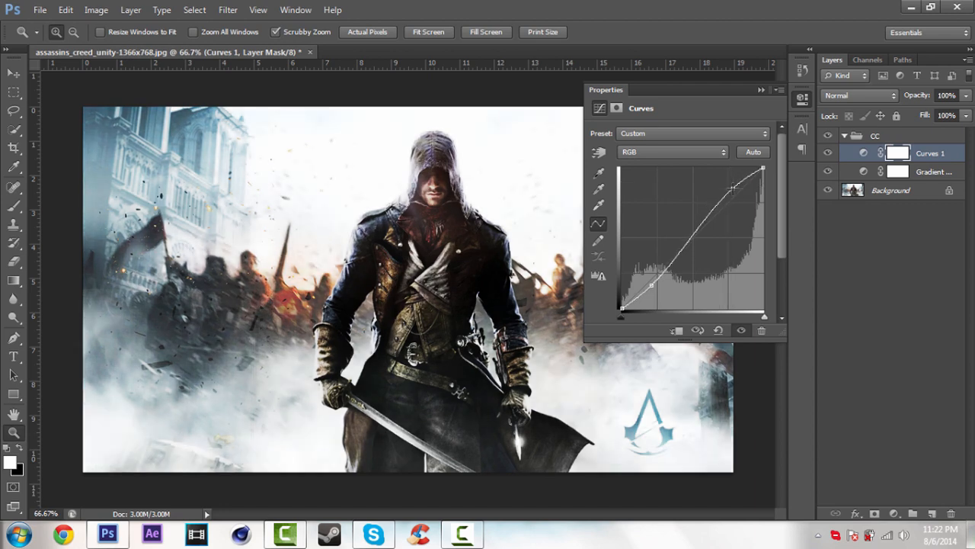
pyautogui.moveTo(762, 171); pyautogui.dragTo(735, 186)
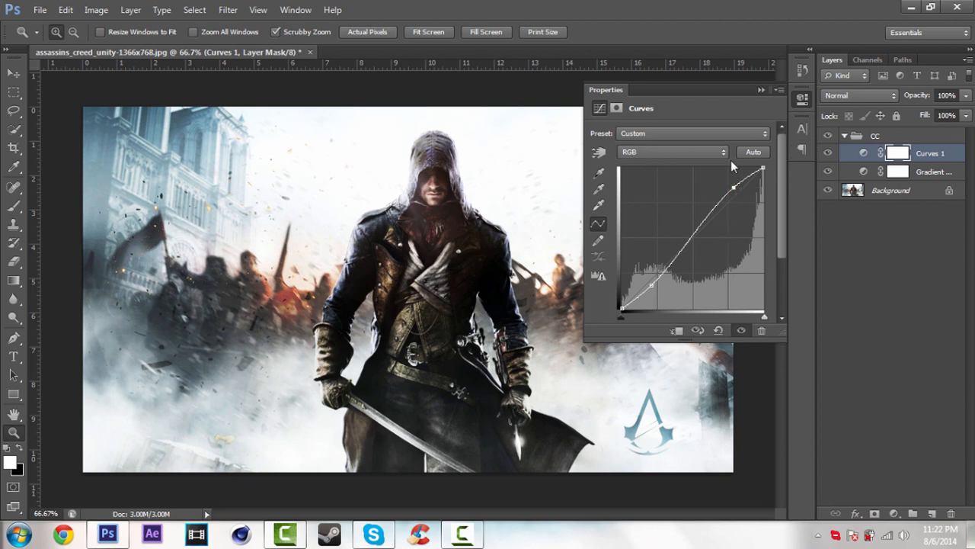
pyautogui.click(761, 90)
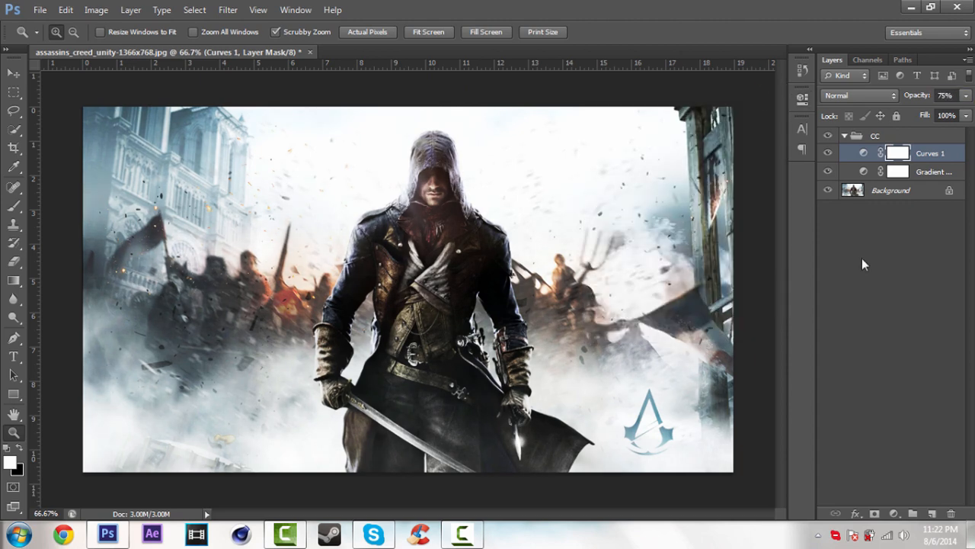
# Add a second Gradient Map above Gradient Map 1 and sample a near-black for its left stop.
pyautogui.click(934, 172)
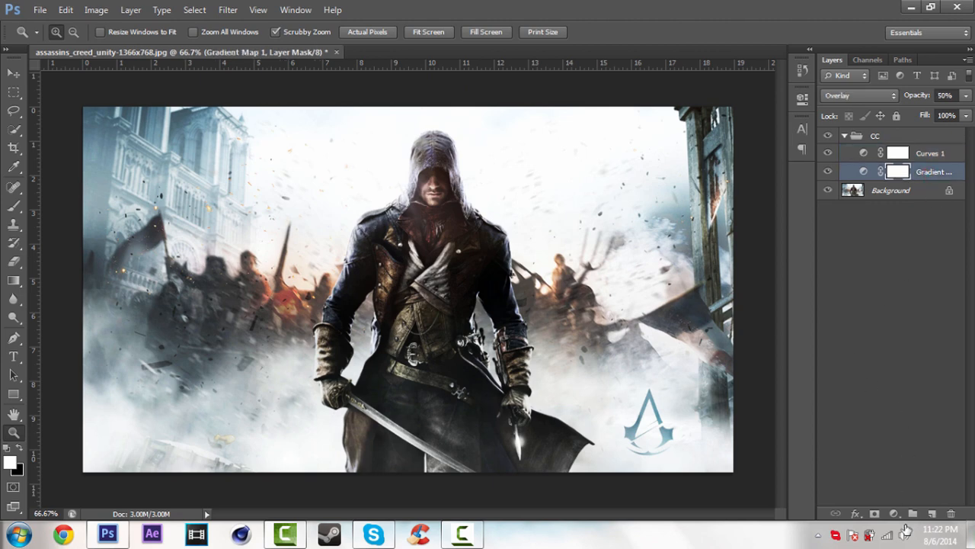
pyautogui.moveTo(930, 248)
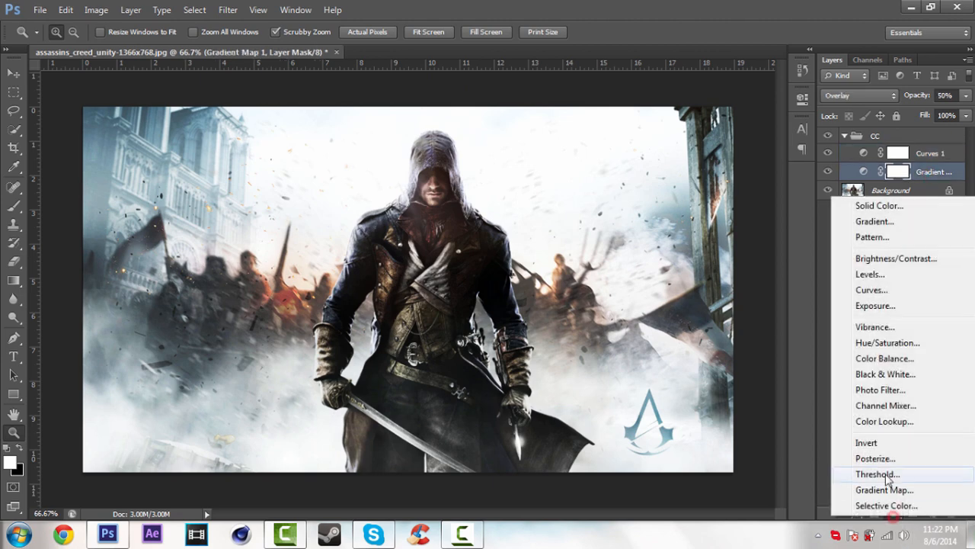
pyautogui.moveTo(884, 490)
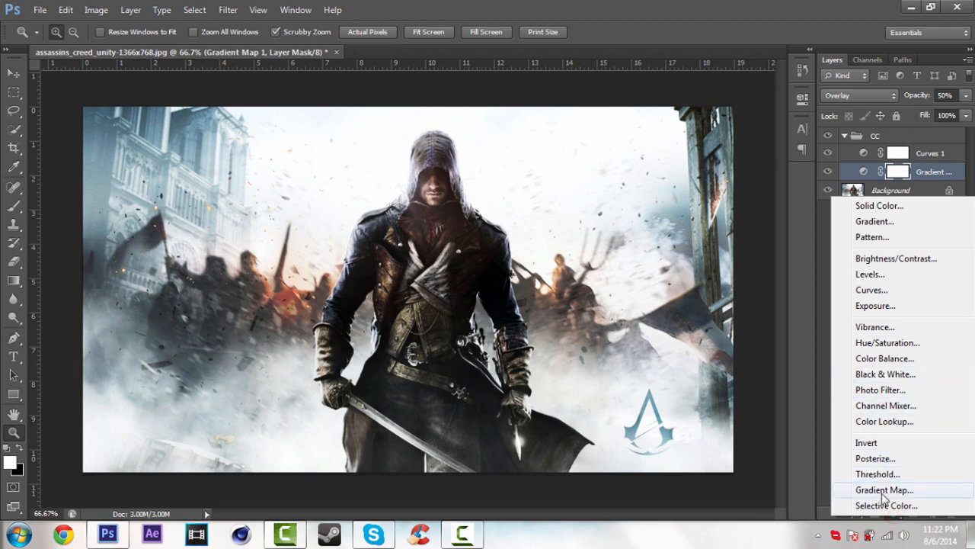
pyautogui.click(885, 490)
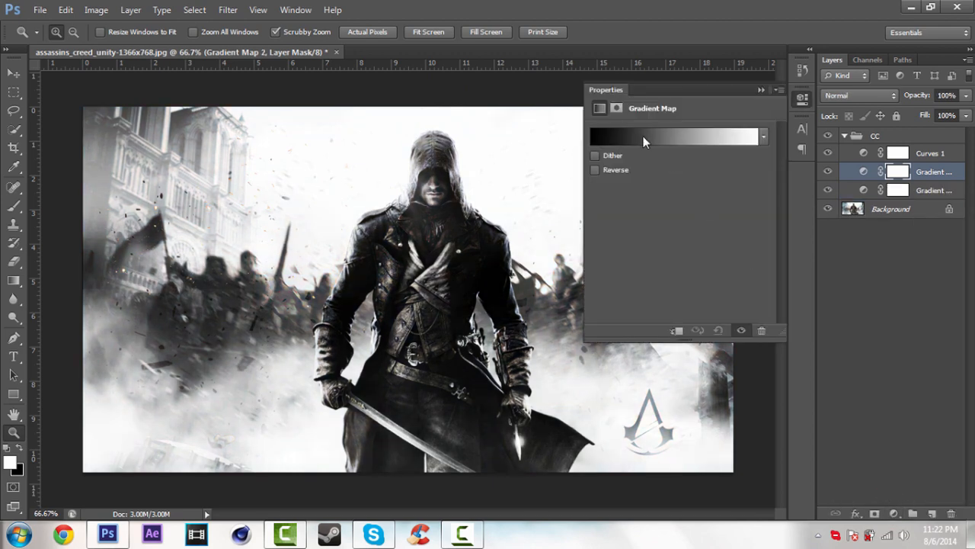
pyautogui.click(678, 136)
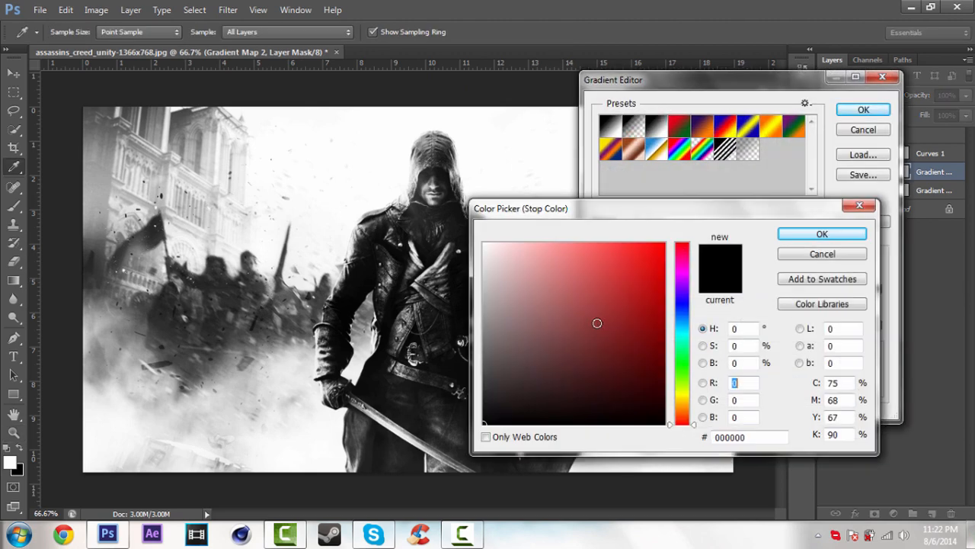
pyautogui.click(478, 398)
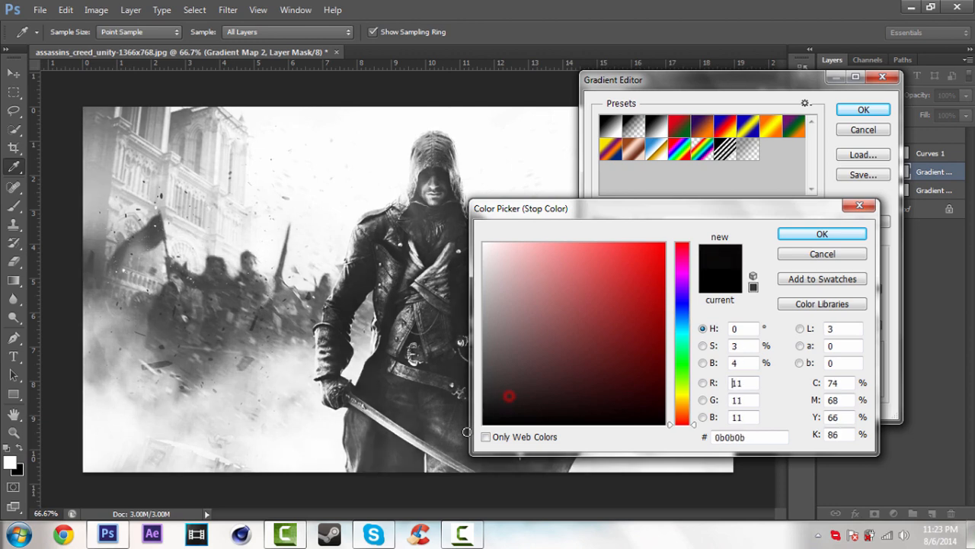
pyautogui.moveTo(509, 397); pyautogui.dragTo(476, 412)
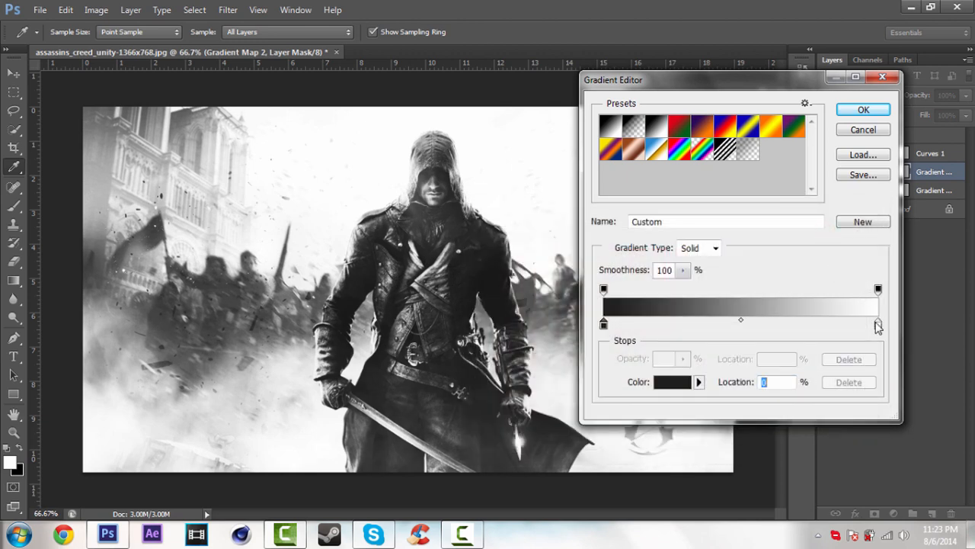
# Set the second gradient's right stop to red #c63939 and apply the black-to-red gradient.
pyautogui.click(672, 382)
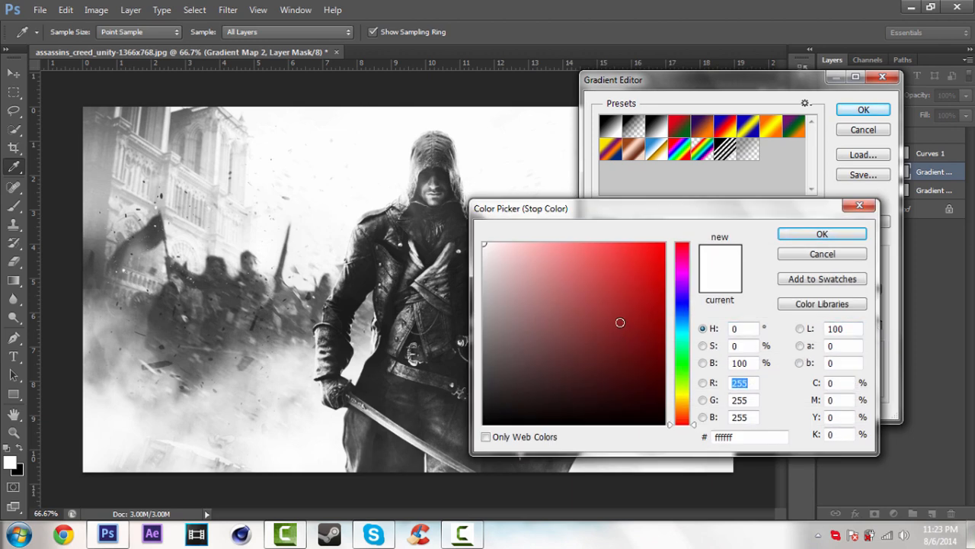
pyautogui.click(611, 285)
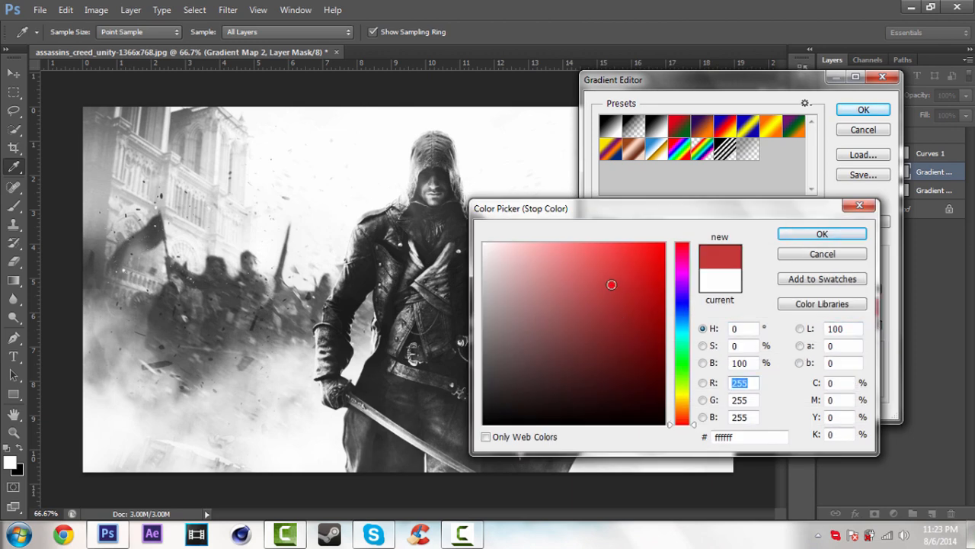
pyautogui.click(612, 286)
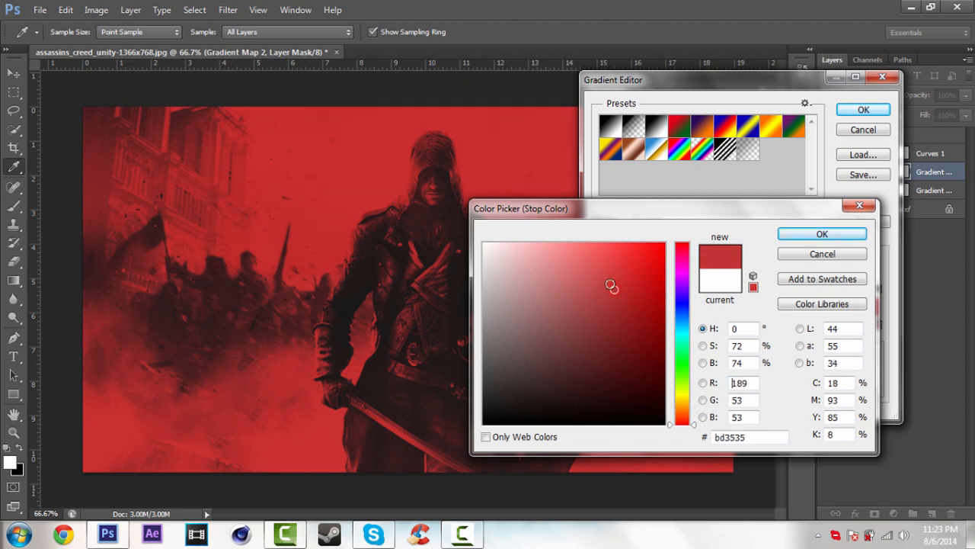
pyautogui.click(609, 284)
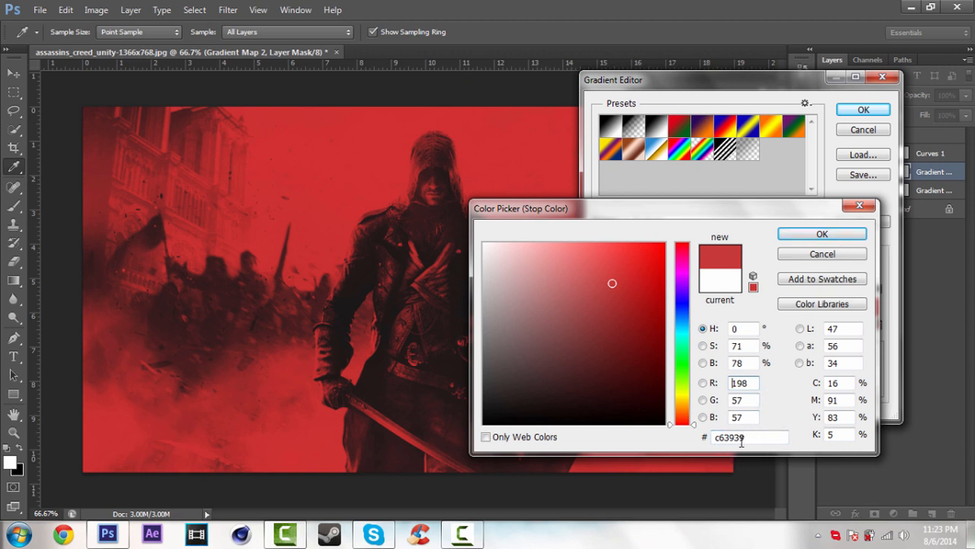
pyautogui.click(822, 233)
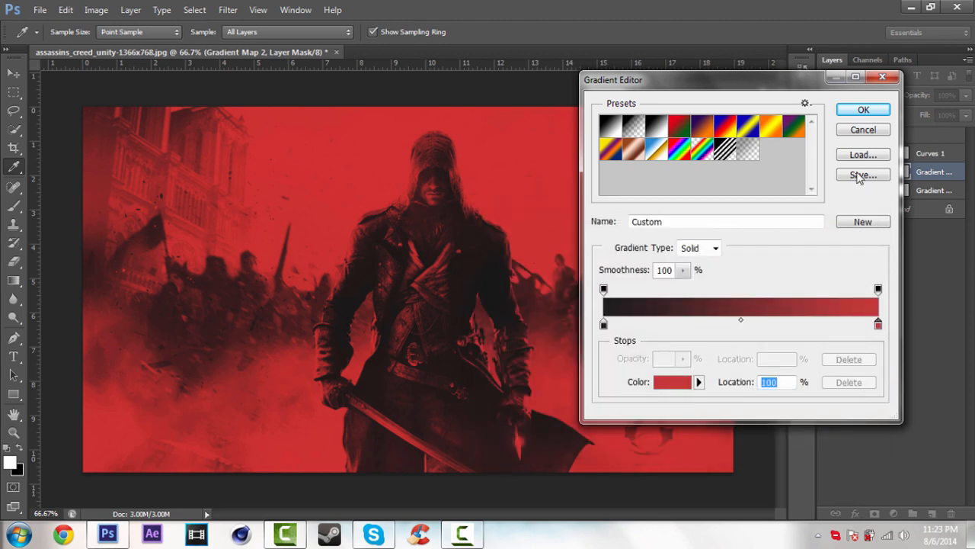
pyautogui.click(863, 108)
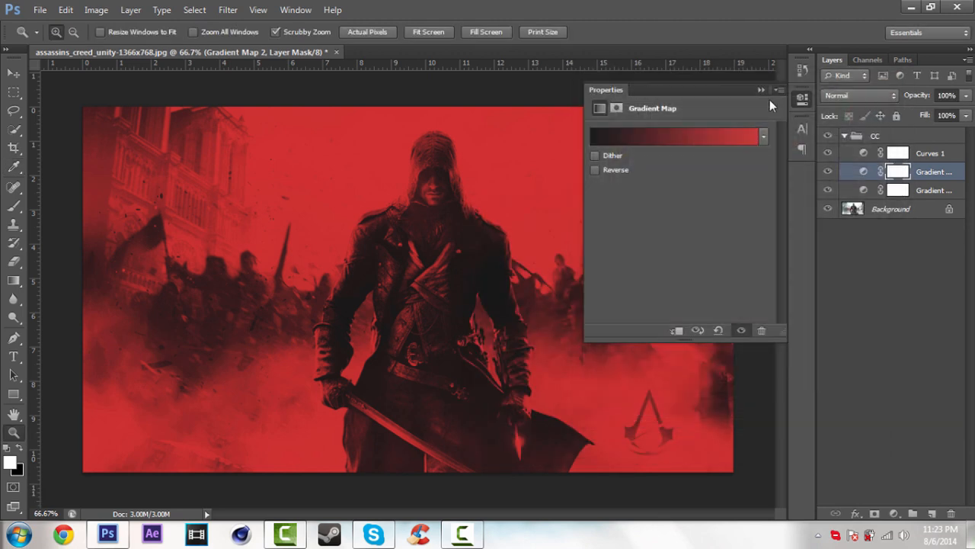
# Set Gradient Map 2's blend mode to Hue after closing its Properties panel.
pyautogui.click(761, 90)
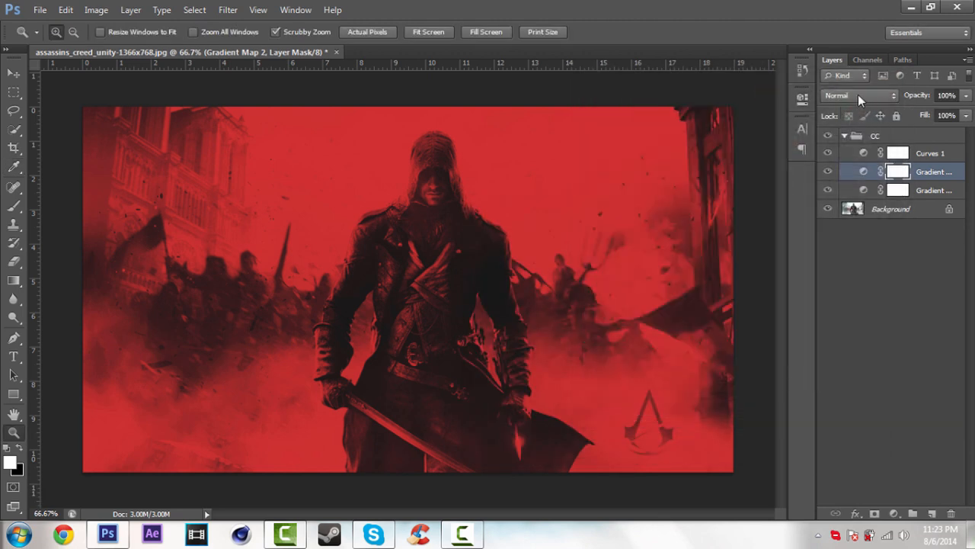
pyautogui.click(857, 94)
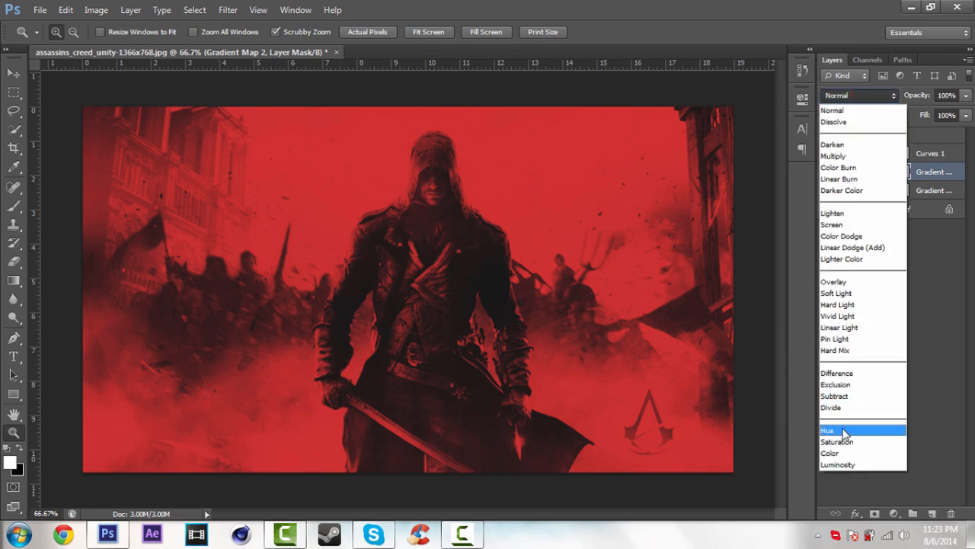
pyautogui.click(828, 430)
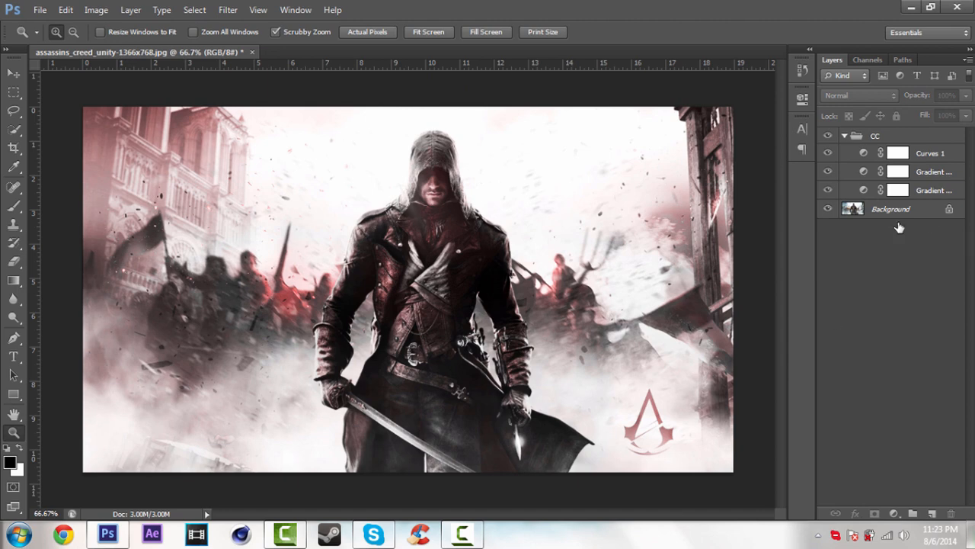
pyautogui.click(929, 153)
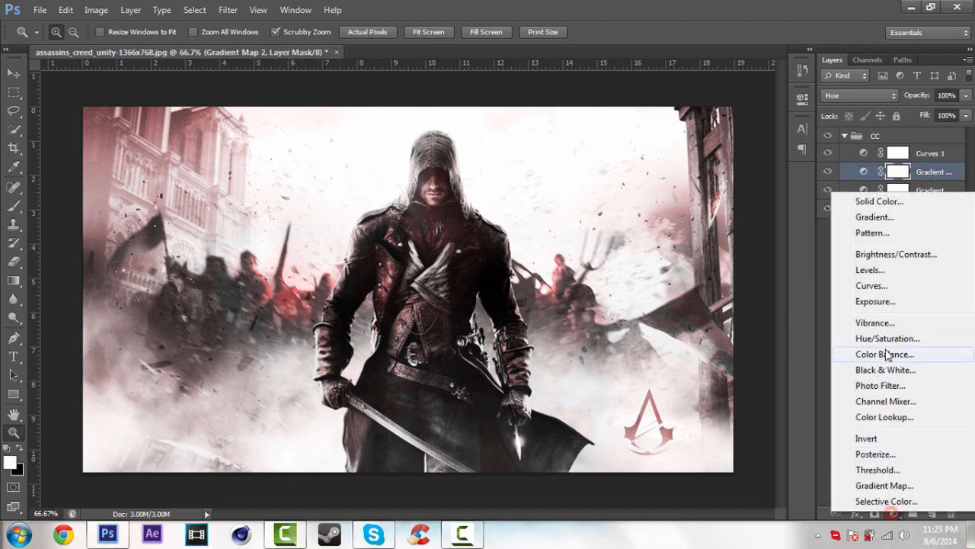
pyautogui.moveTo(870, 270)
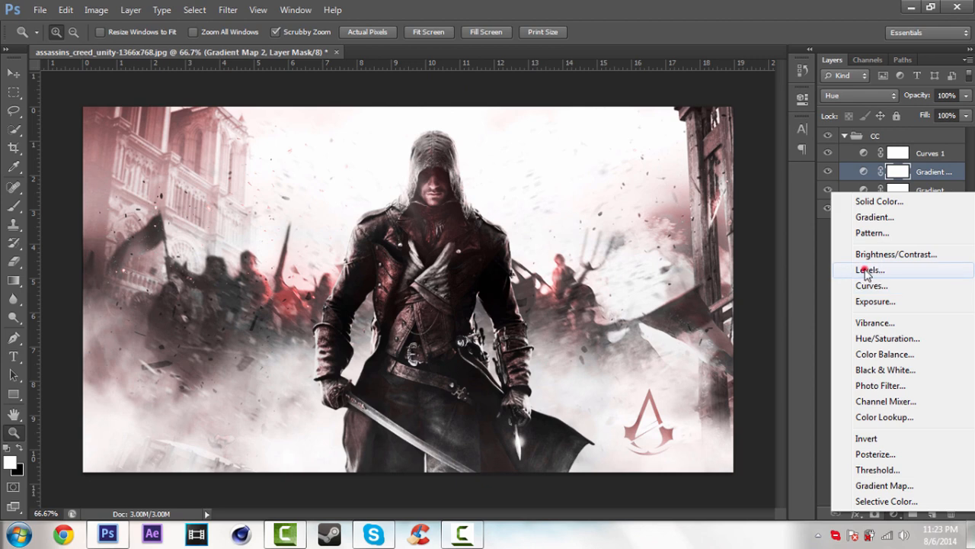
# Add a Levels layer to the CC group with the midtone value set to 0.95.
pyautogui.click(870, 270)
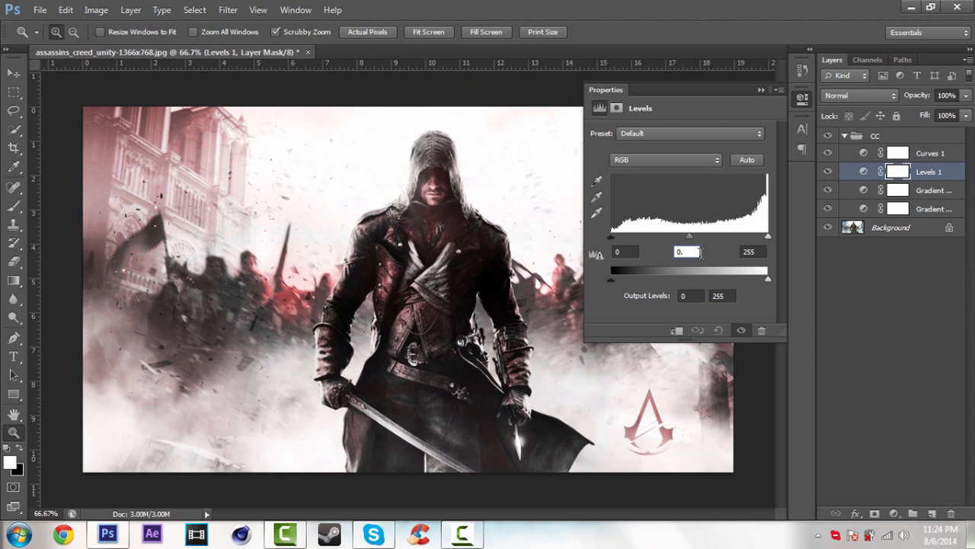
pyautogui.write('0.95')
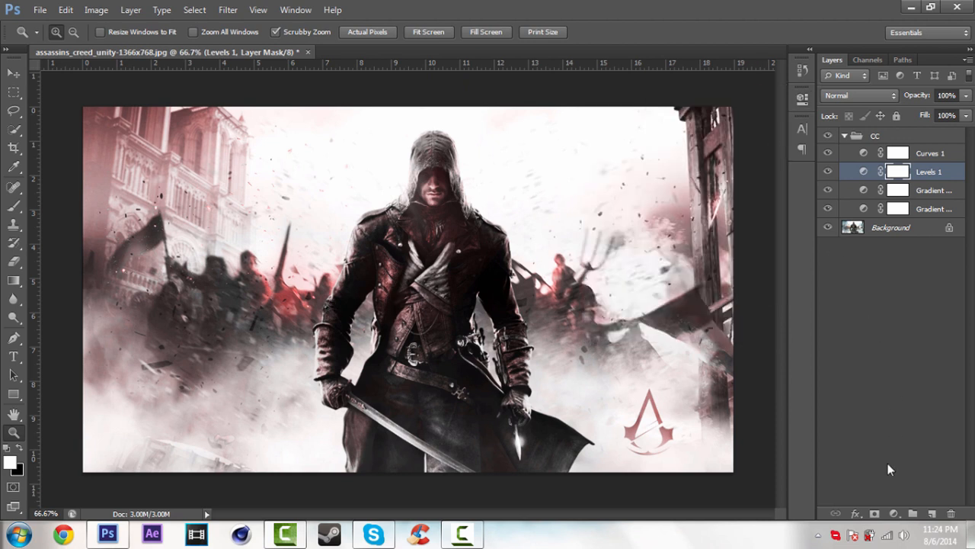
pyautogui.moveTo(948, 155)
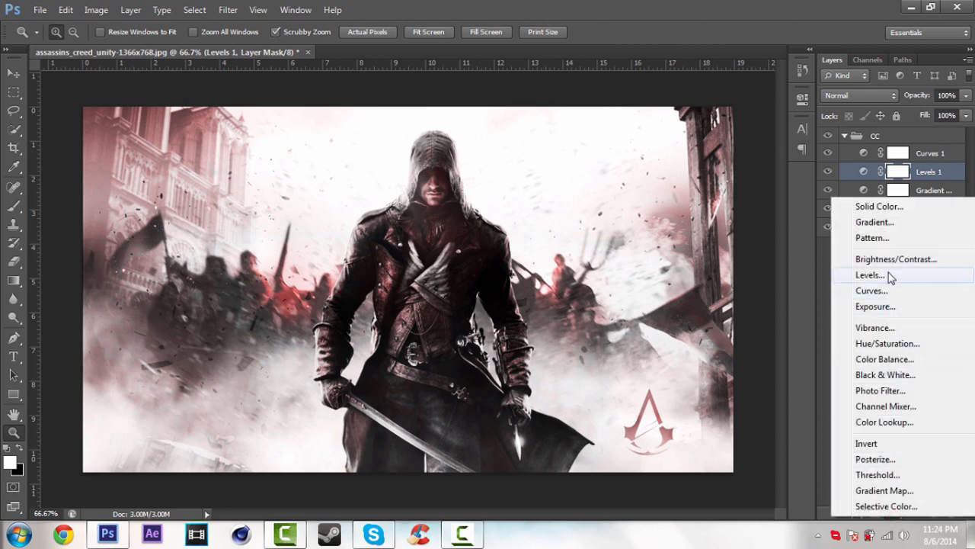
pyautogui.moveTo(896, 259)
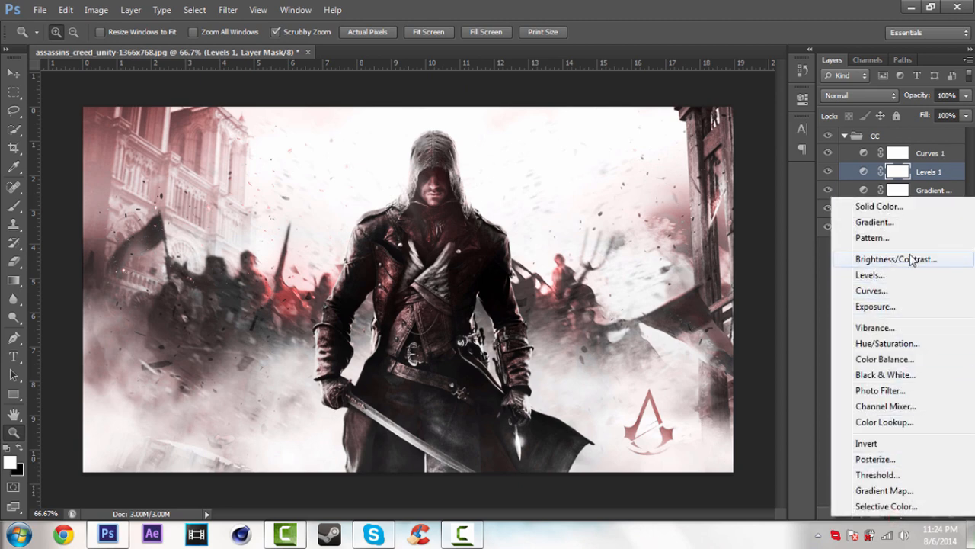
# Add a Brightness/Contrast layer with contrast at -5 and brightness around 10.
pyautogui.click(896, 259)
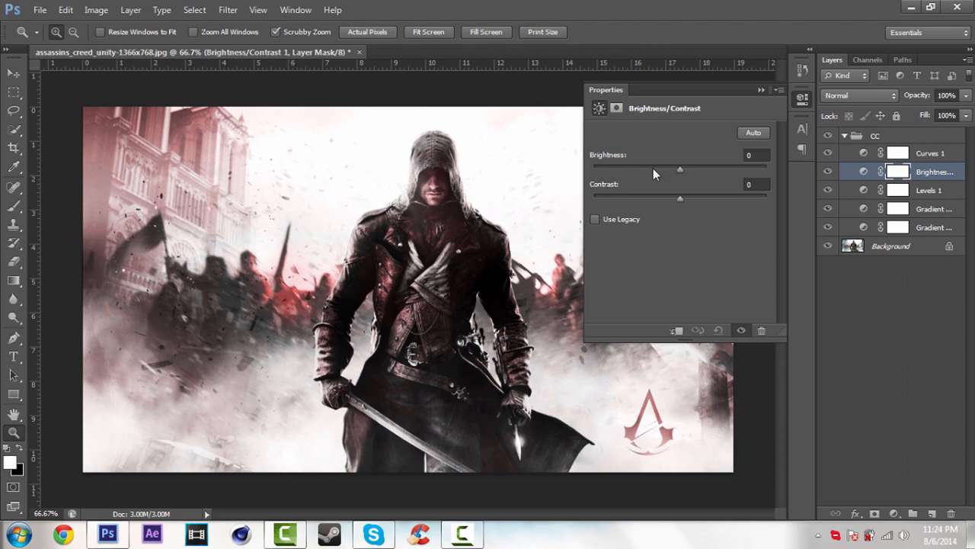
pyautogui.moveTo(689, 173)
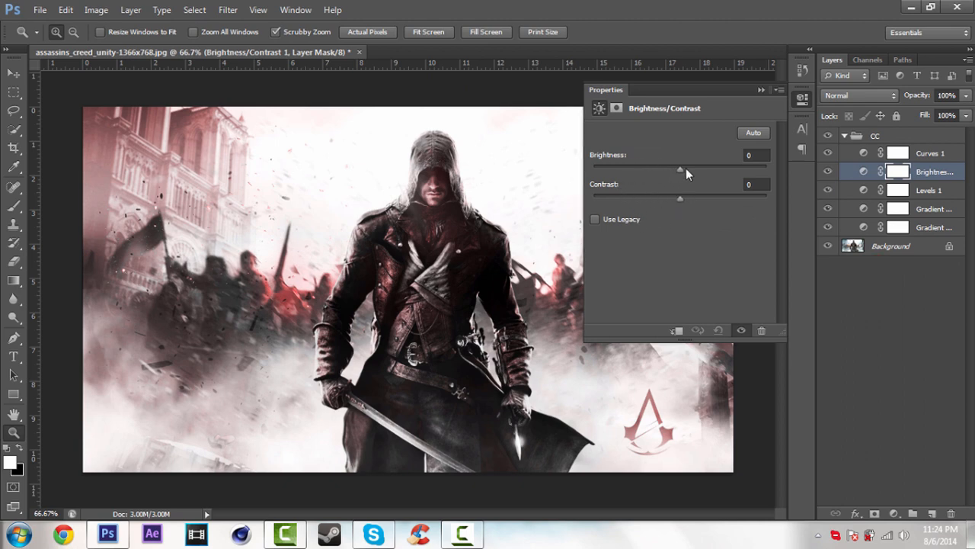
pyautogui.moveTo(679, 166); pyautogui.dragTo(701, 166)
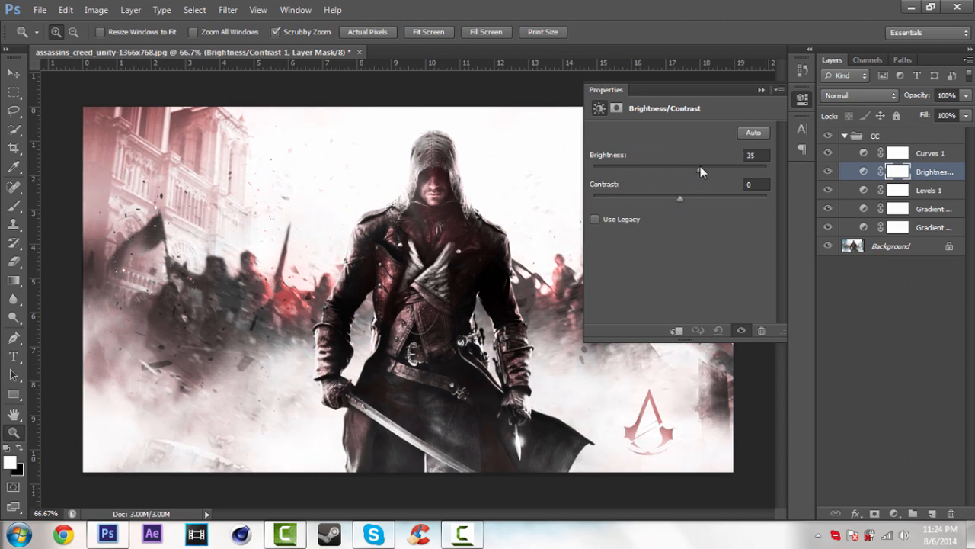
pyautogui.moveTo(696, 167); pyautogui.dragTo(689, 167)
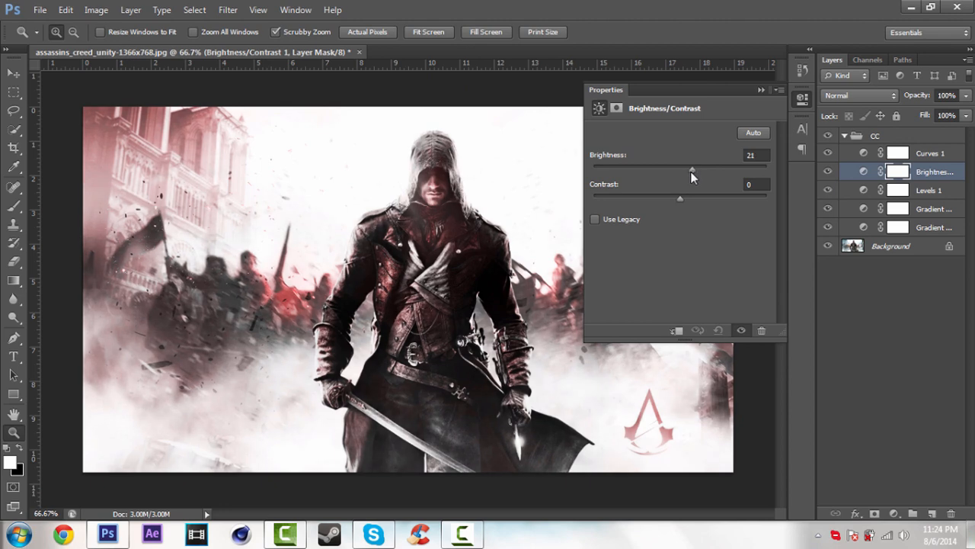
pyautogui.moveTo(692, 168); pyautogui.dragTo(678, 169)
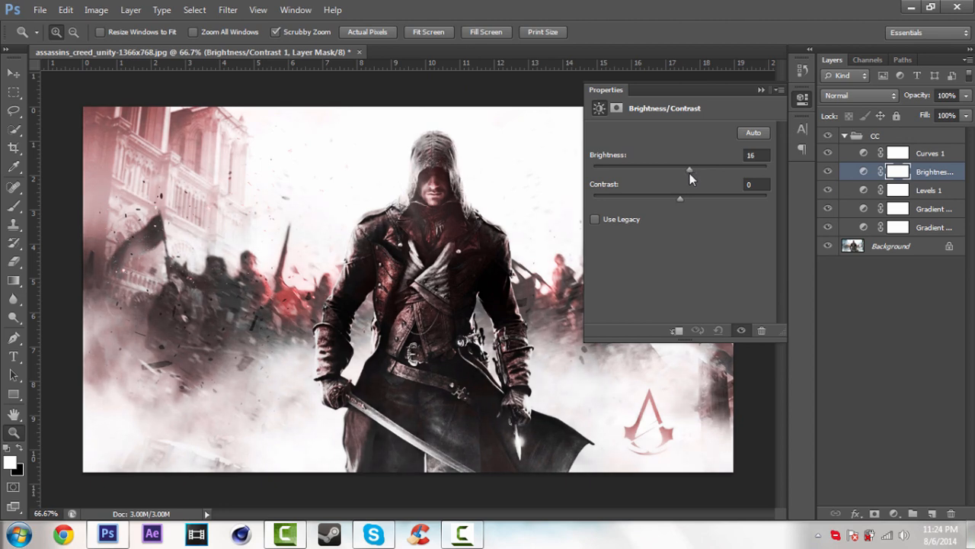
pyautogui.moveTo(690, 167); pyautogui.dragTo(686, 167)
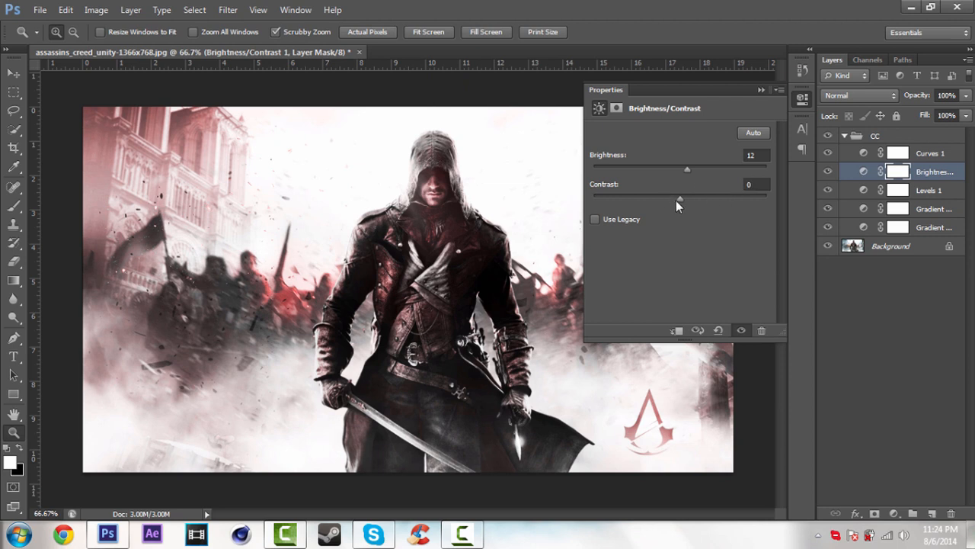
pyautogui.moveTo(687, 198); pyautogui.dragTo(660, 199)
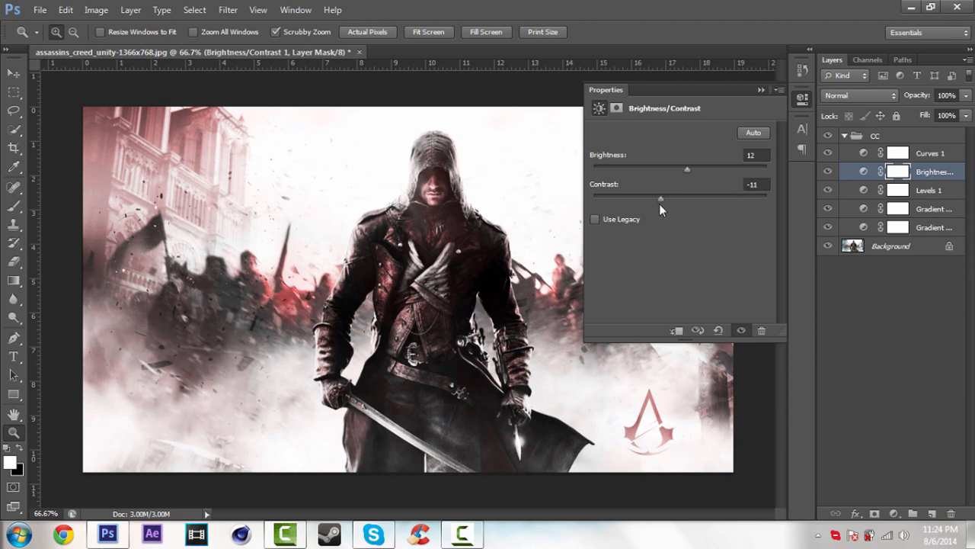
pyautogui.moveTo(661, 198); pyautogui.dragTo(730, 198)
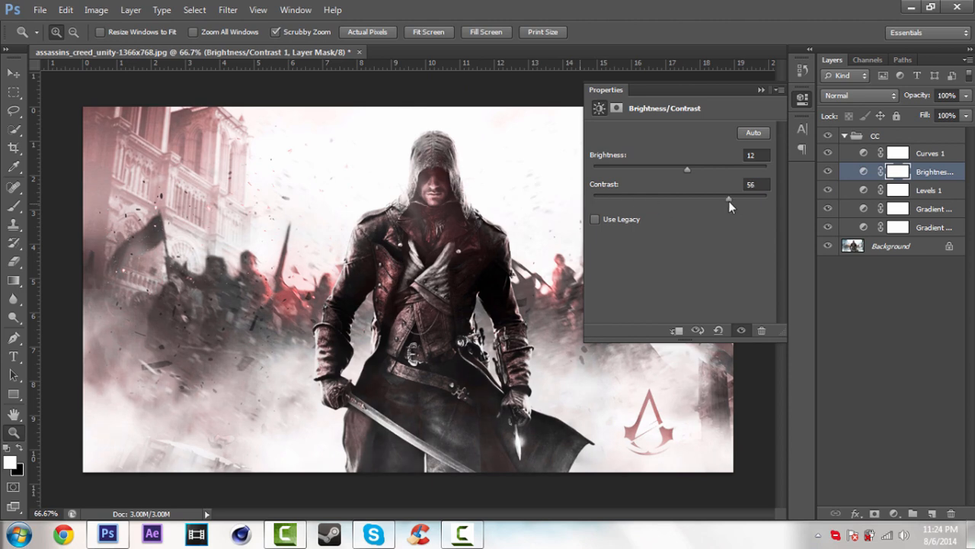
pyautogui.moveTo(729, 196); pyautogui.dragTo(659, 197)
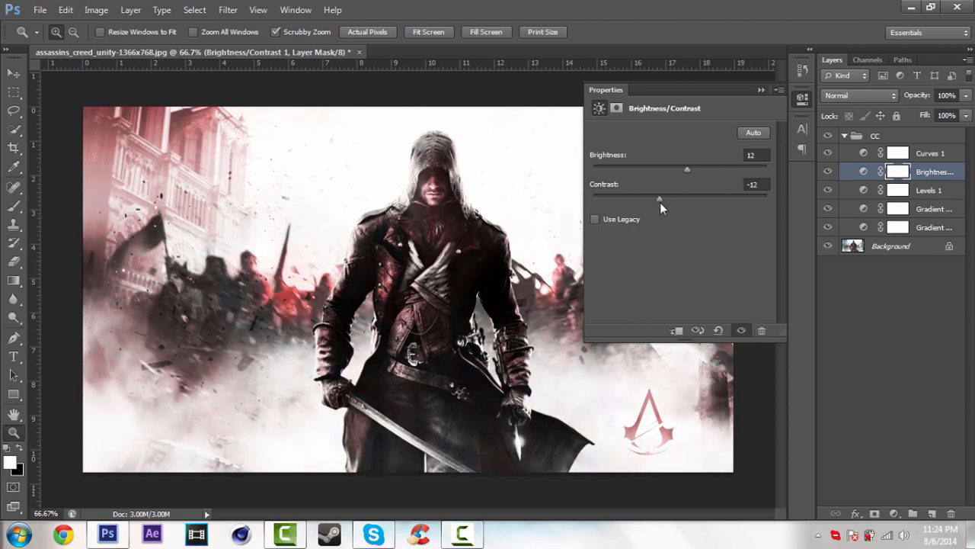
pyautogui.moveTo(659, 198); pyautogui.dragTo(674, 198)
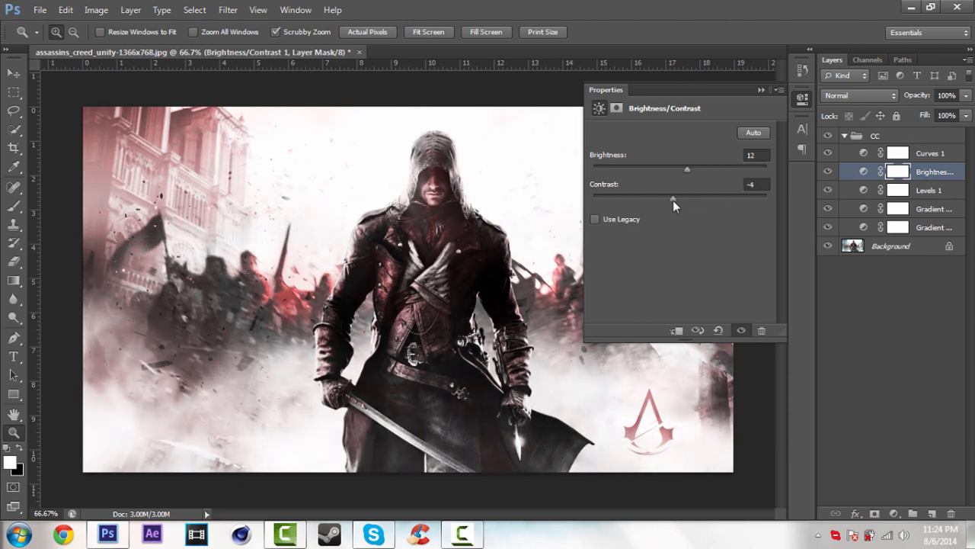
pyautogui.moveTo(686, 198); pyautogui.dragTo(672, 199)
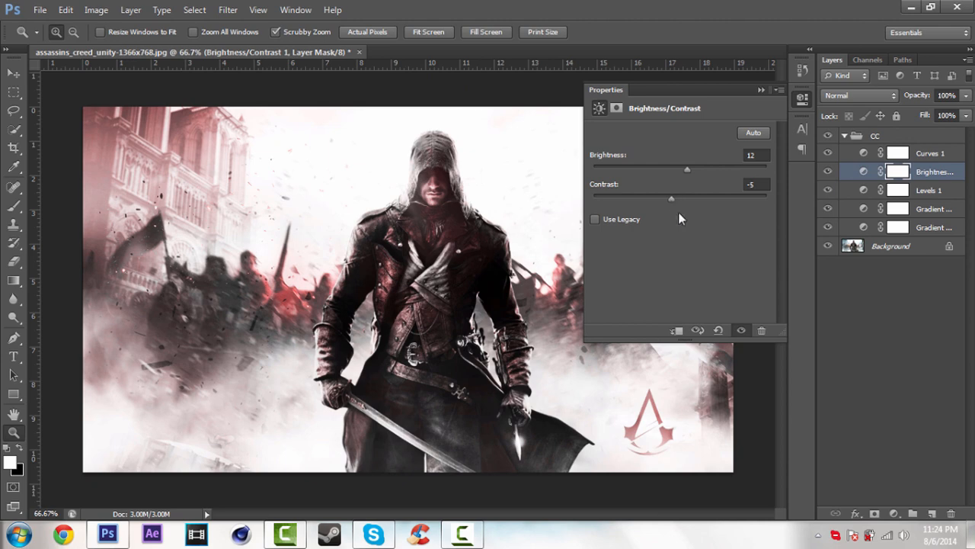
pyautogui.moveTo(712, 160)
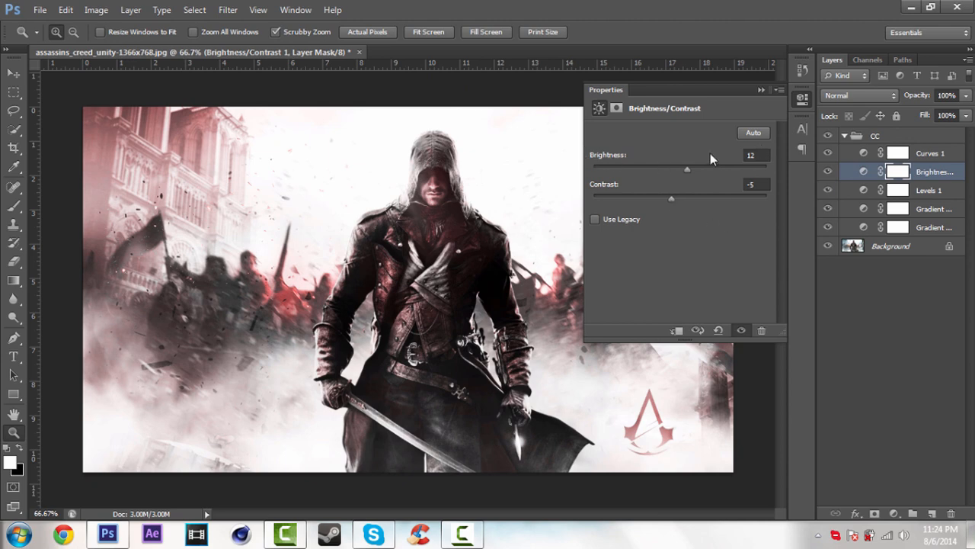
pyautogui.moveTo(687, 168); pyautogui.dragTo(758, 169)
pyautogui.write('10')
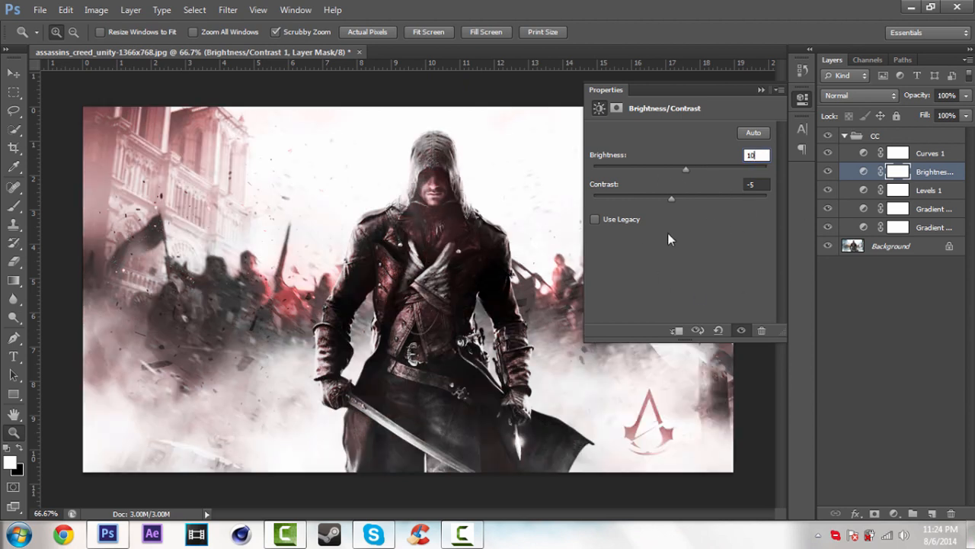
pyautogui.moveTo(726, 197)
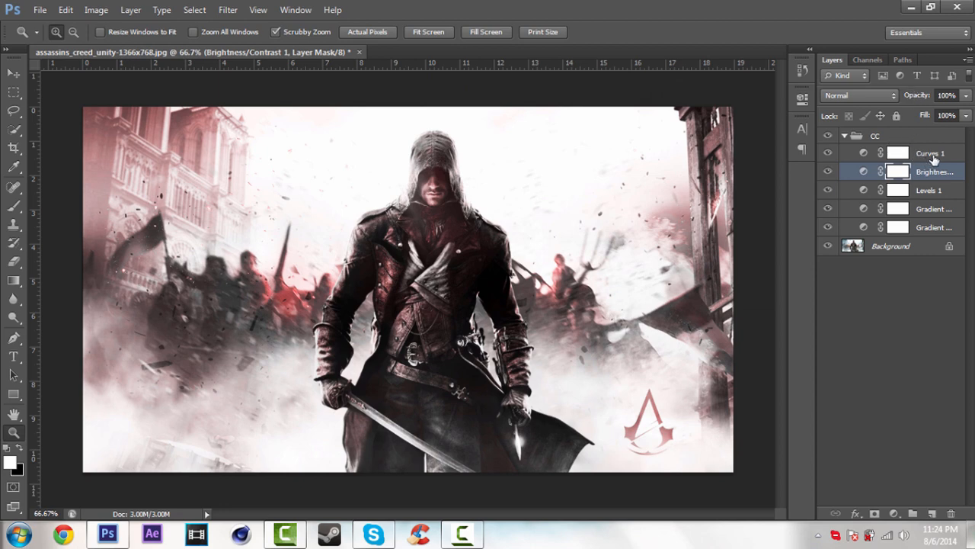
# Add a light grey (#dfdfdf) Solid Color fill layer above Curves 1.
pyautogui.click(930, 153)
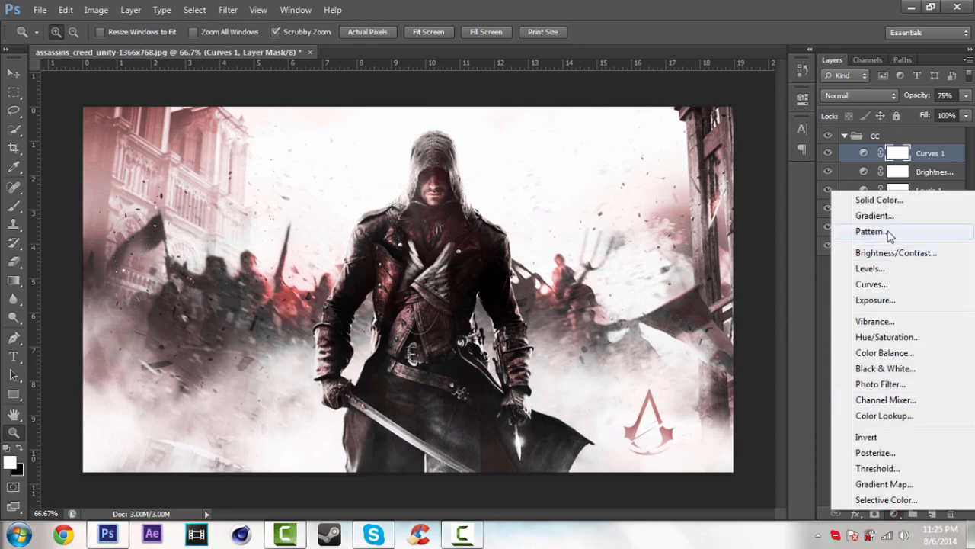
pyautogui.click(879, 200)
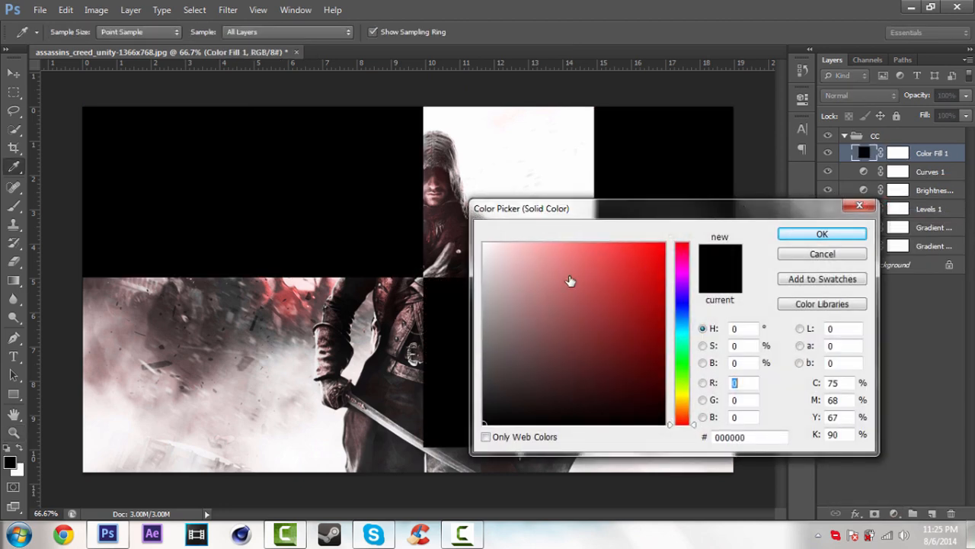
pyautogui.click(487, 259)
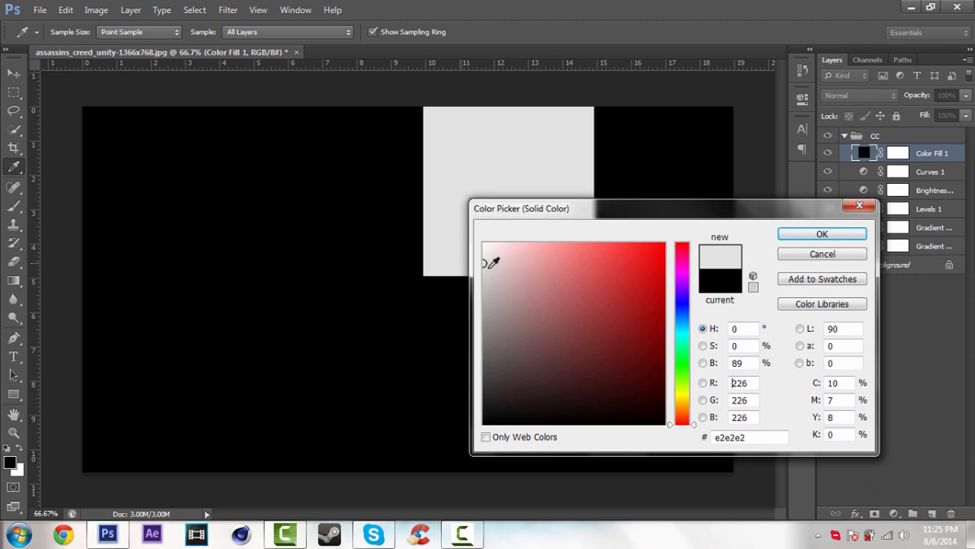
pyautogui.click(490, 264)
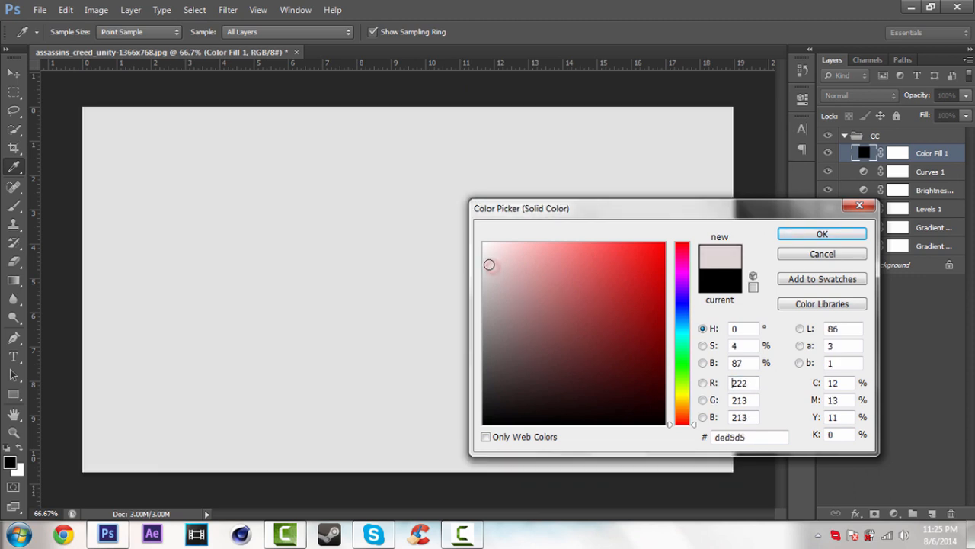
pyautogui.moveTo(490, 264); pyautogui.dragTo(476, 262)
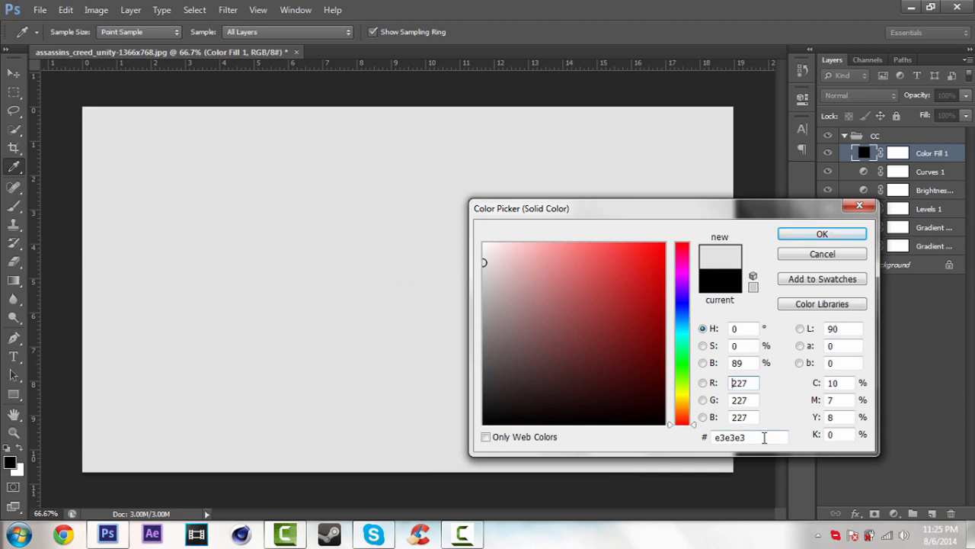
pyautogui.tripleClick(743, 436)
pyautogui.write('dfdfdf')
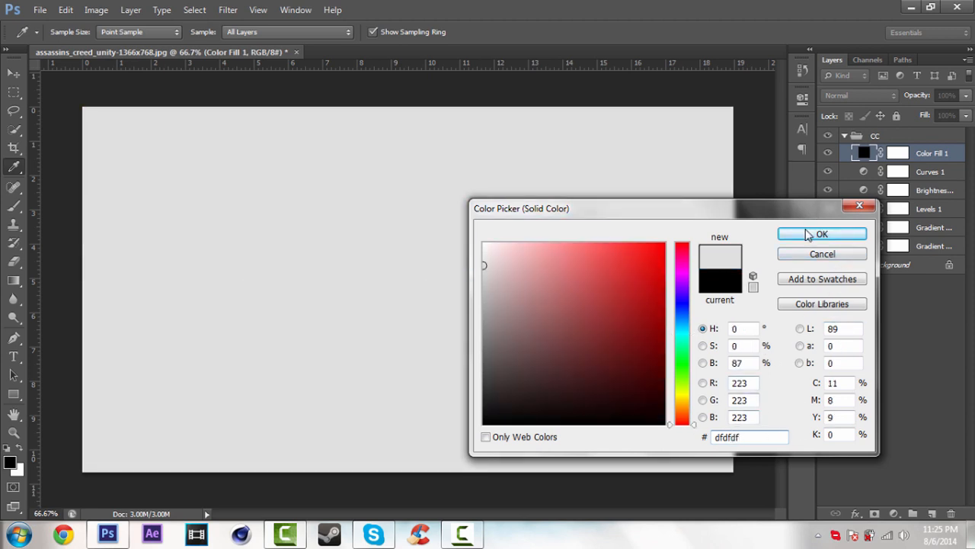
pyautogui.click(822, 234)
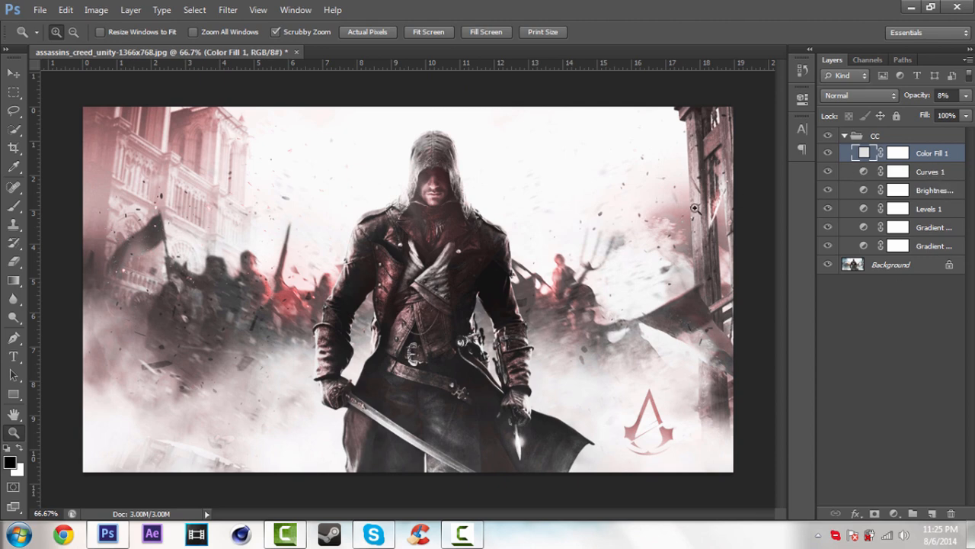
pyautogui.moveTo(487, 480)
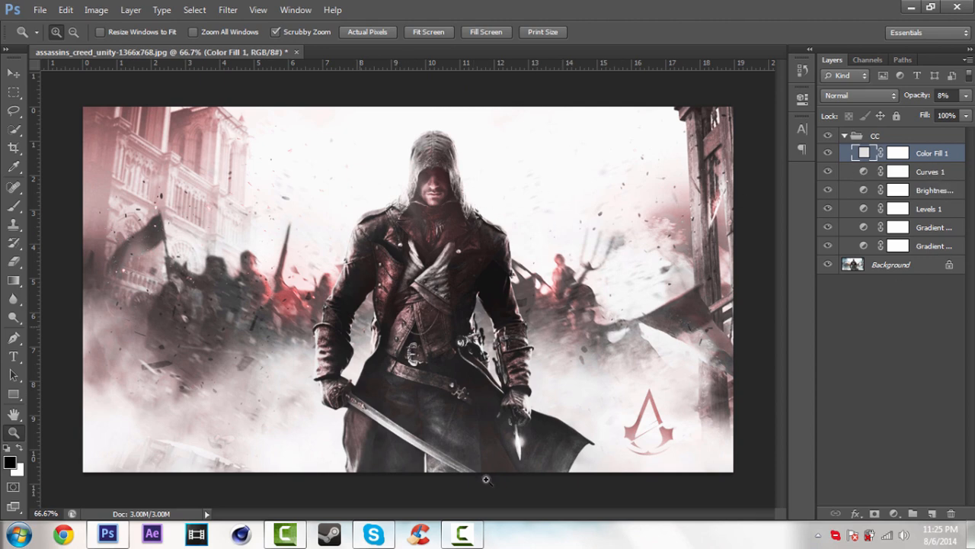
# Add a diagonal-stripe Pattern Fill layer and set its blend mode to Overlay.
pyautogui.click(895, 514)
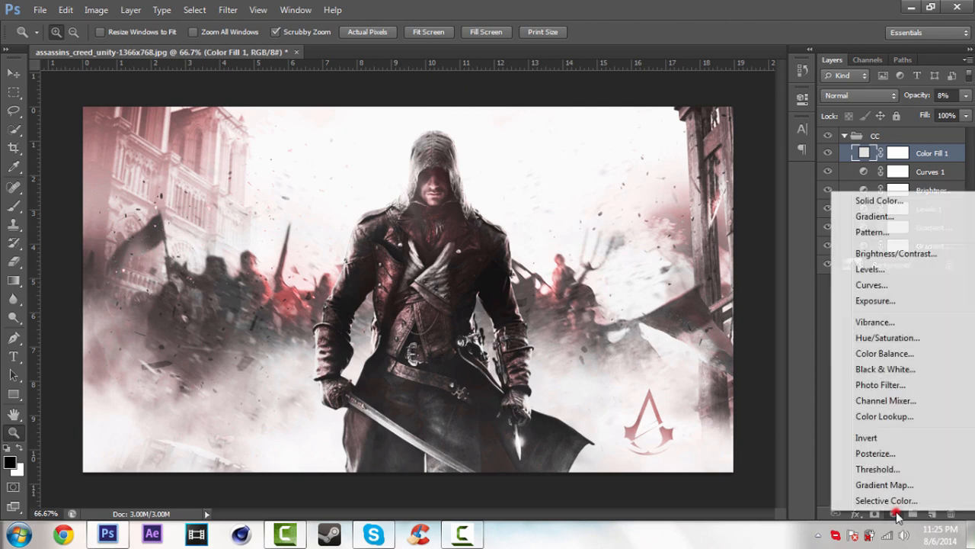
pyautogui.moveTo(895, 240)
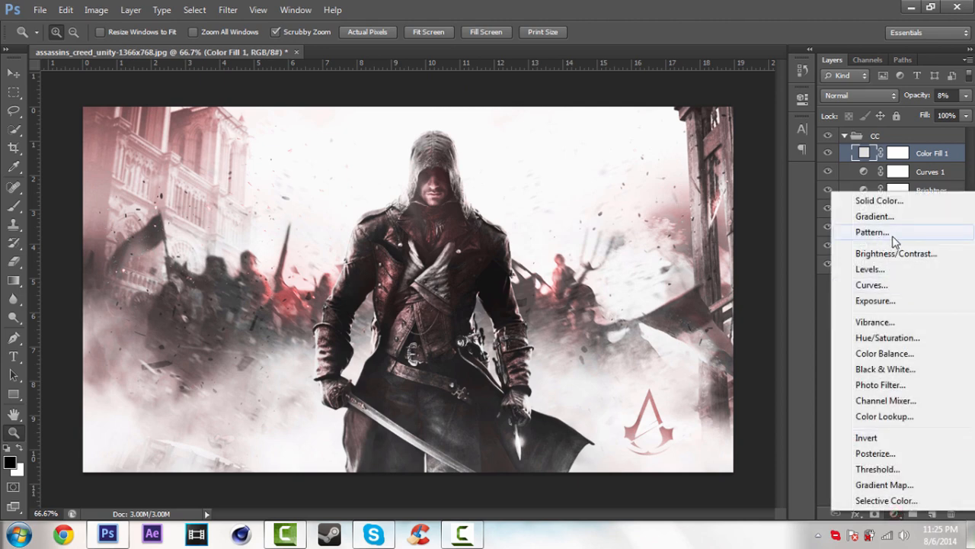
pyautogui.click(872, 231)
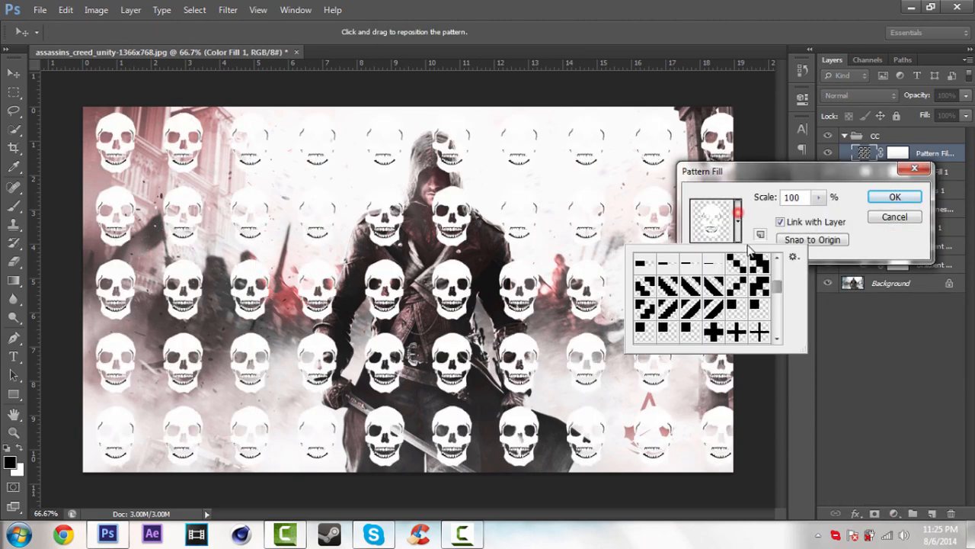
pyautogui.scroll(-3)
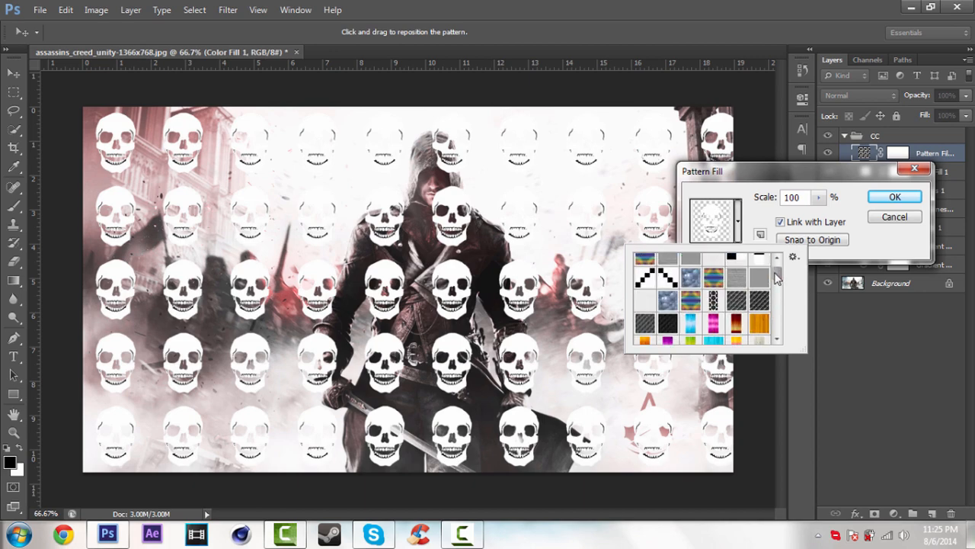
pyautogui.scroll(-3)
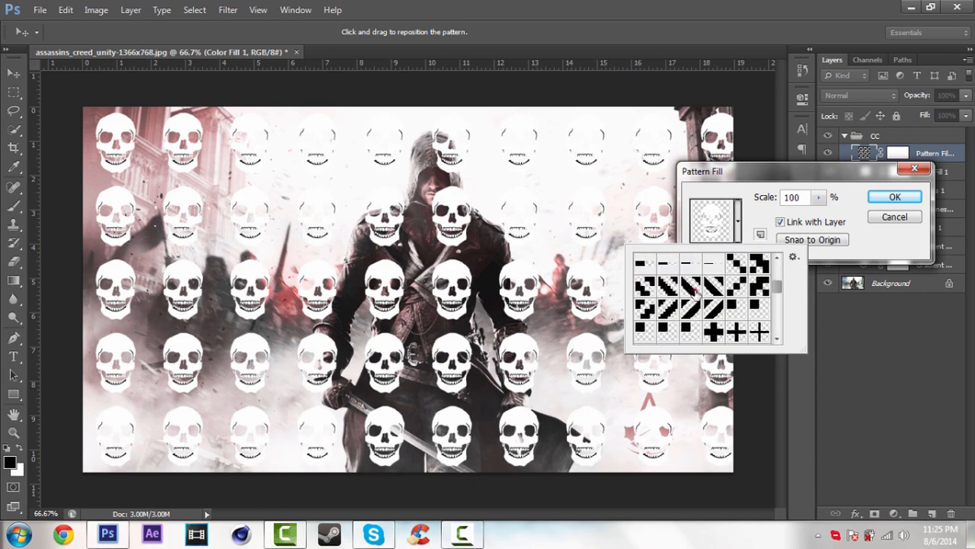
pyautogui.click(664, 286)
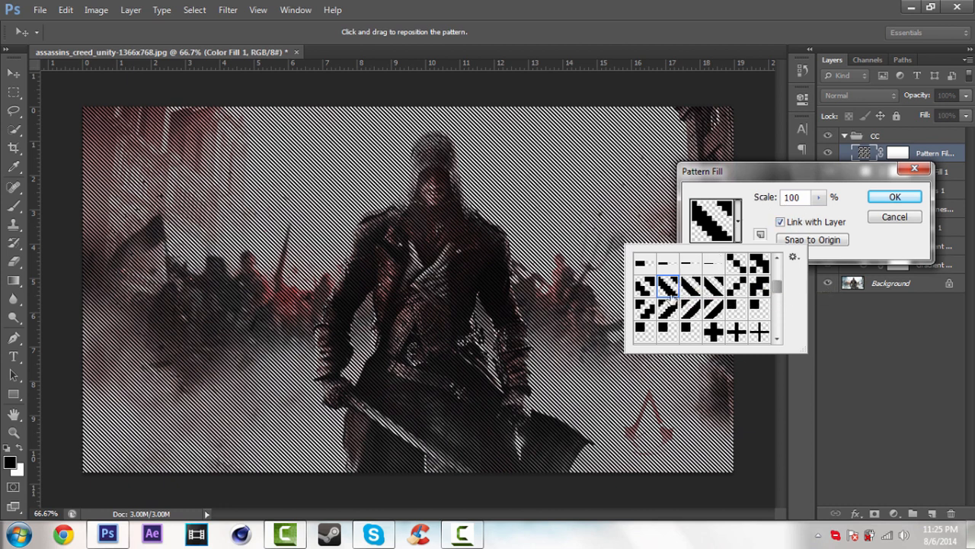
pyautogui.moveTo(746, 198)
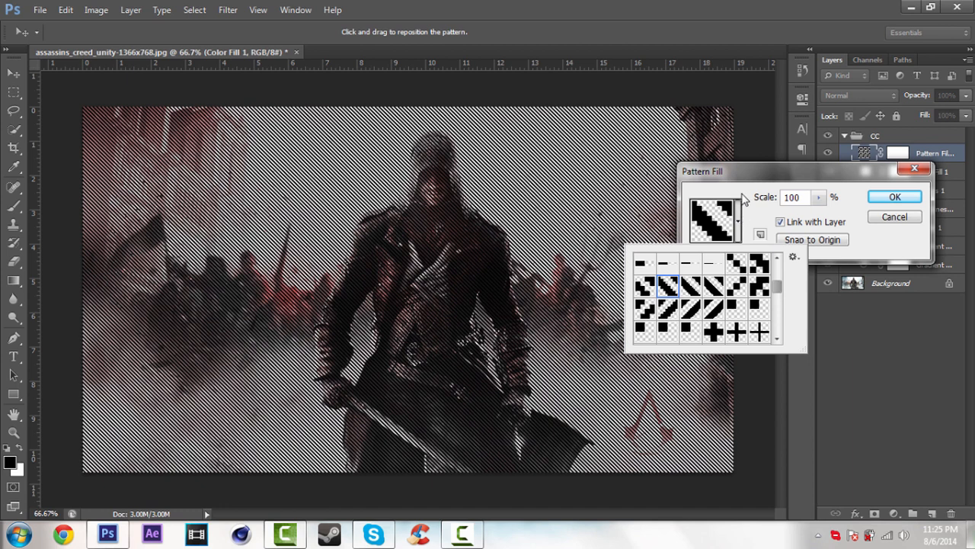
pyautogui.moveTo(609, 127)
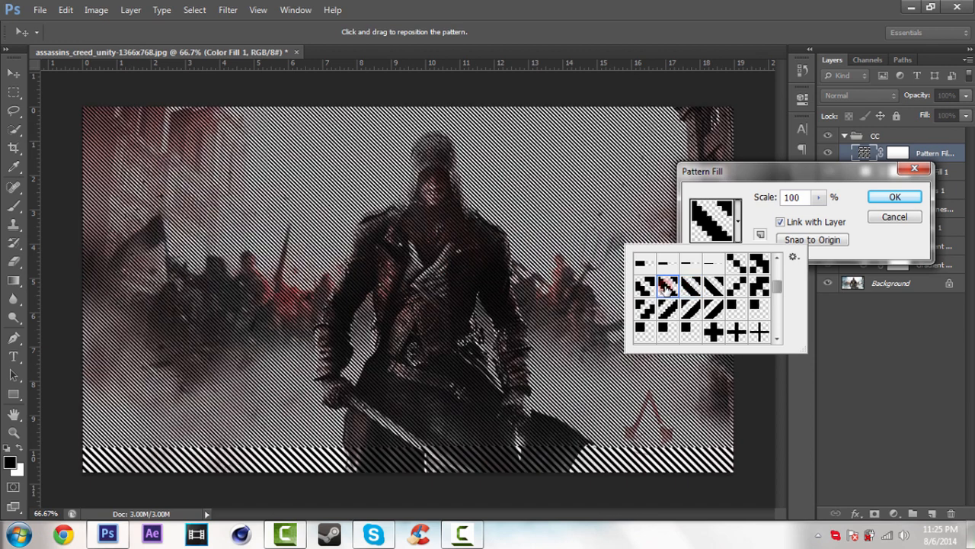
pyautogui.click(895, 197)
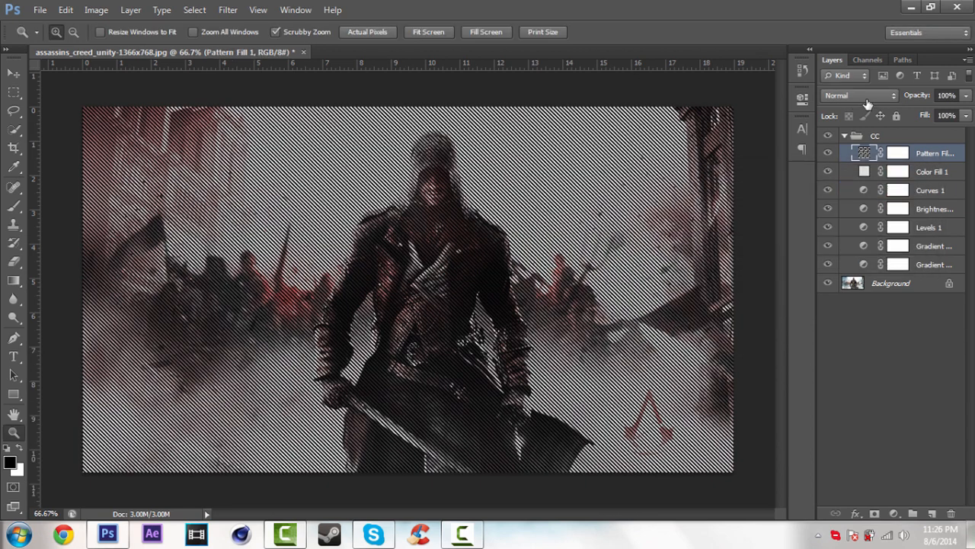
pyautogui.click(859, 94)
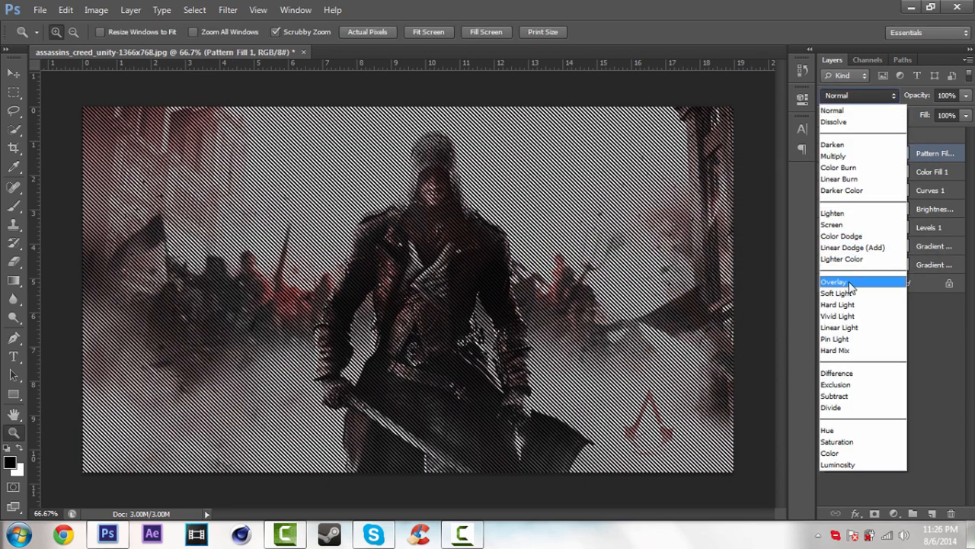
pyautogui.click(834, 281)
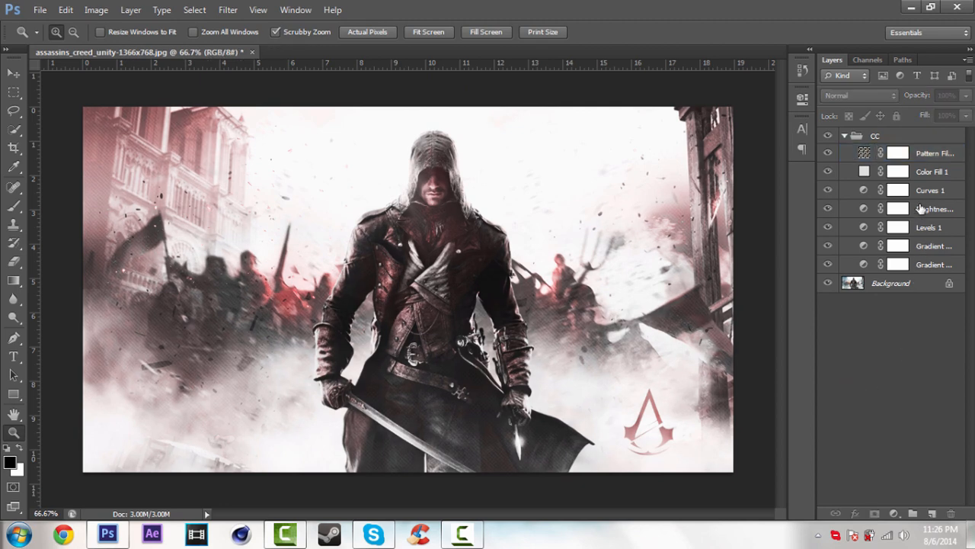
# Reselect Curves 1 and open the new fill/adjustment layer menu.
pyautogui.click(930, 190)
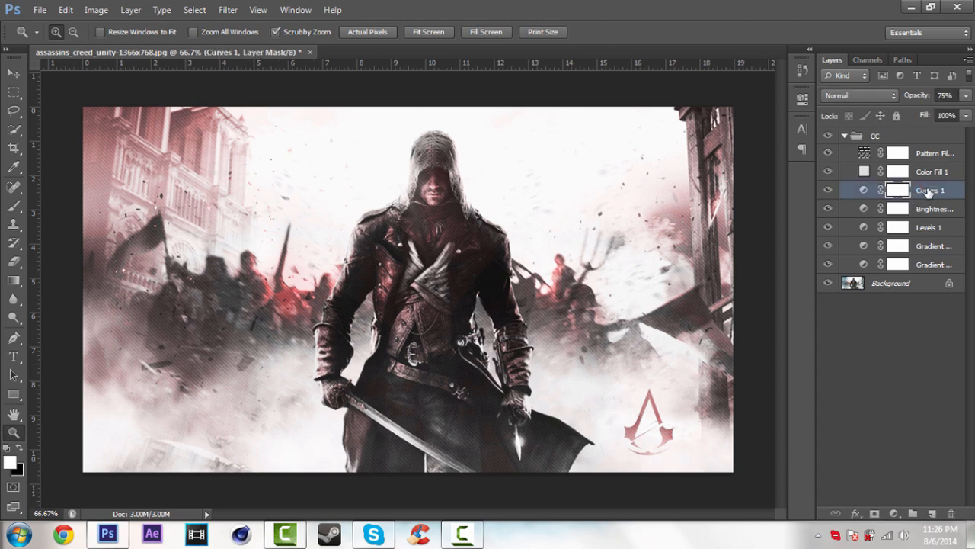
pyautogui.moveTo(924, 171)
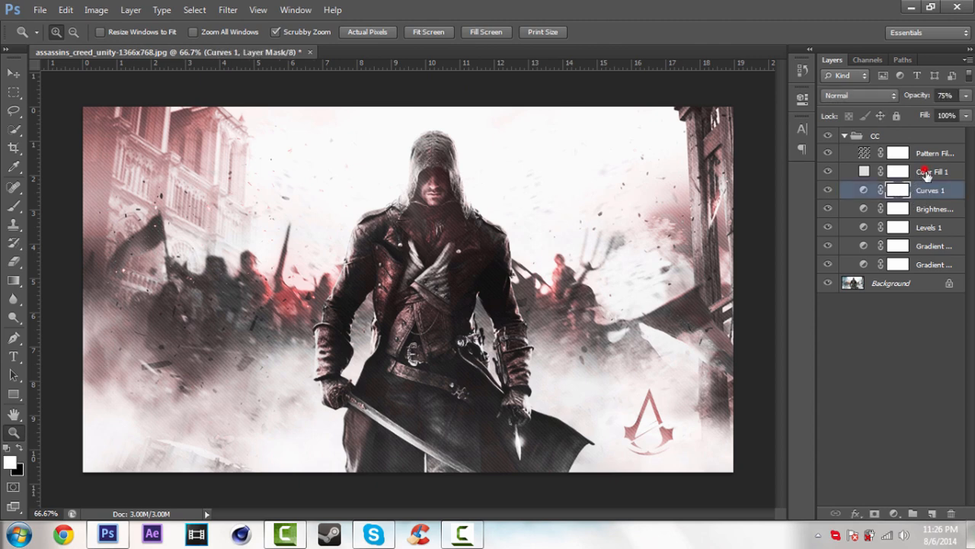
pyautogui.click(930, 171)
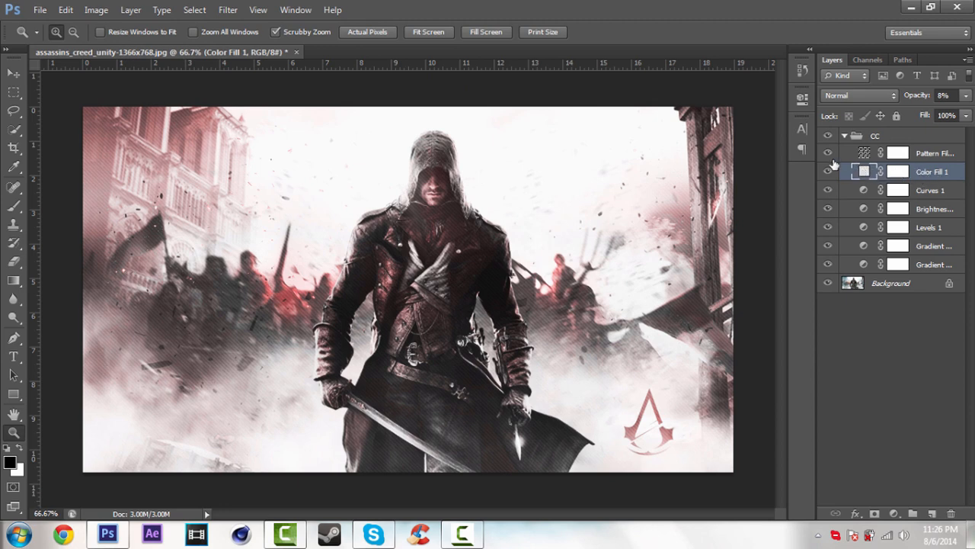
pyautogui.click(930, 190)
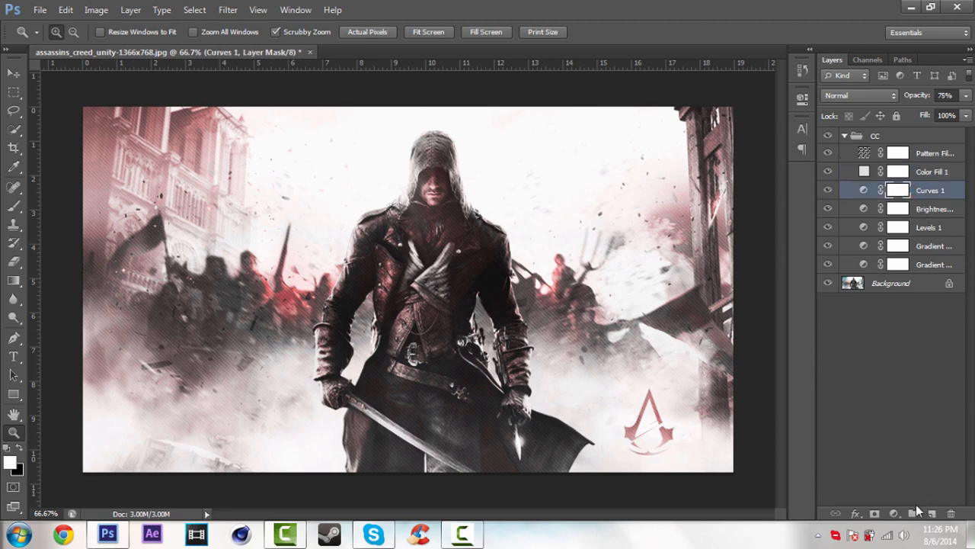
pyautogui.click(916, 513)
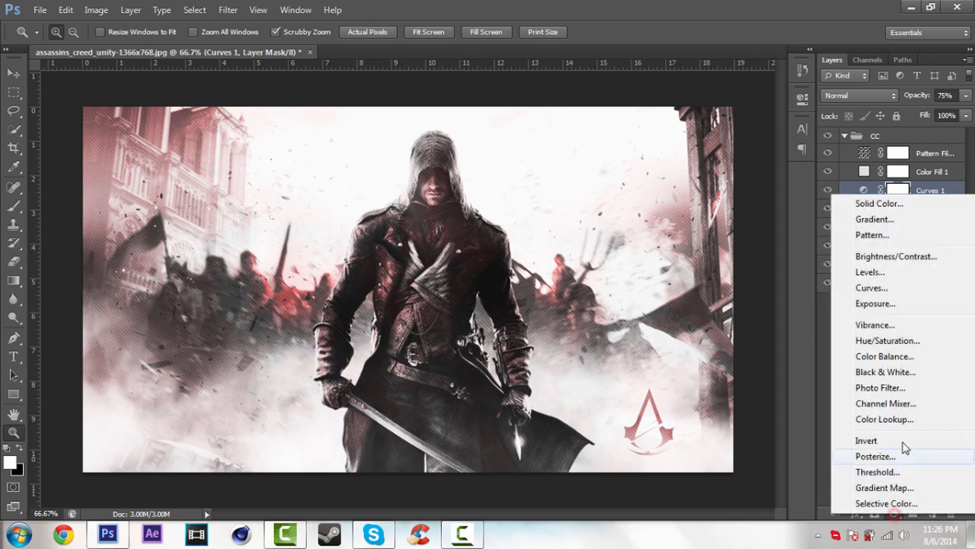
pyautogui.moveTo(884, 419)
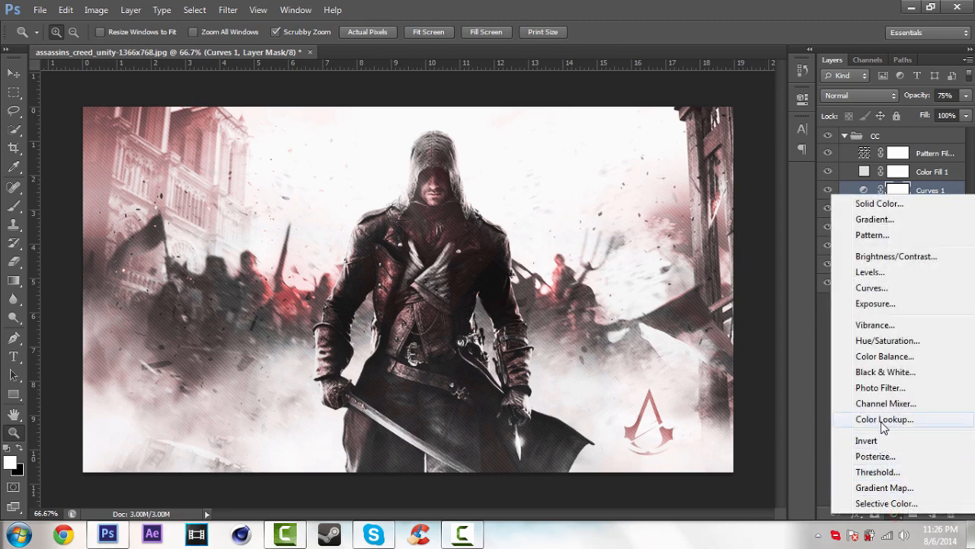
# Add a Color Lookup layer set to Crisp_Warm.look, after trying 2Strip, Candlelight and Crisp_Winter.
pyautogui.click(884, 419)
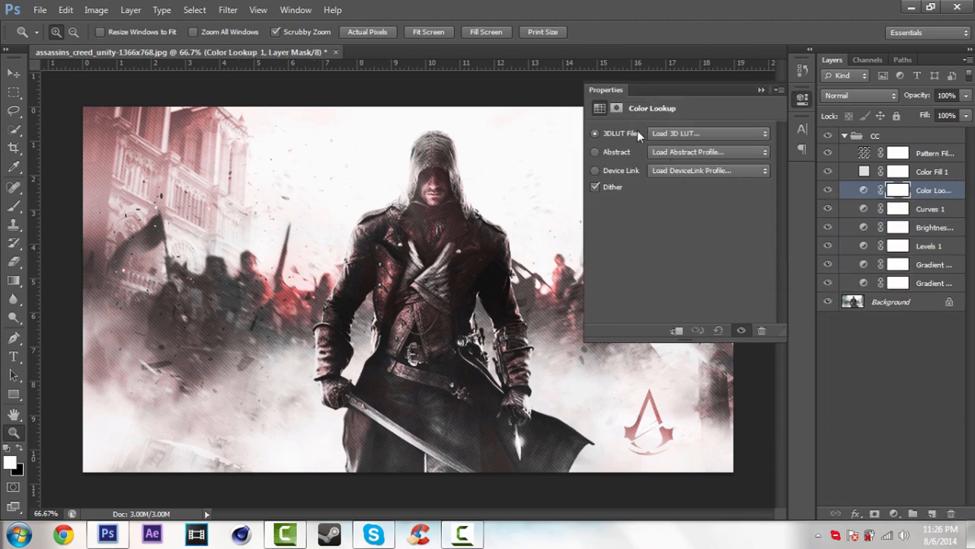
pyautogui.click(708, 133)
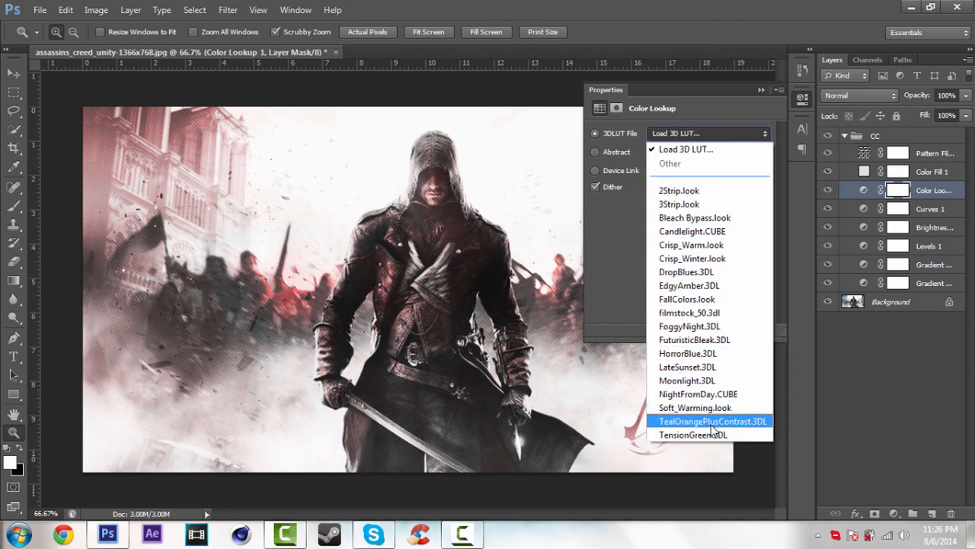
pyautogui.moveTo(692, 132)
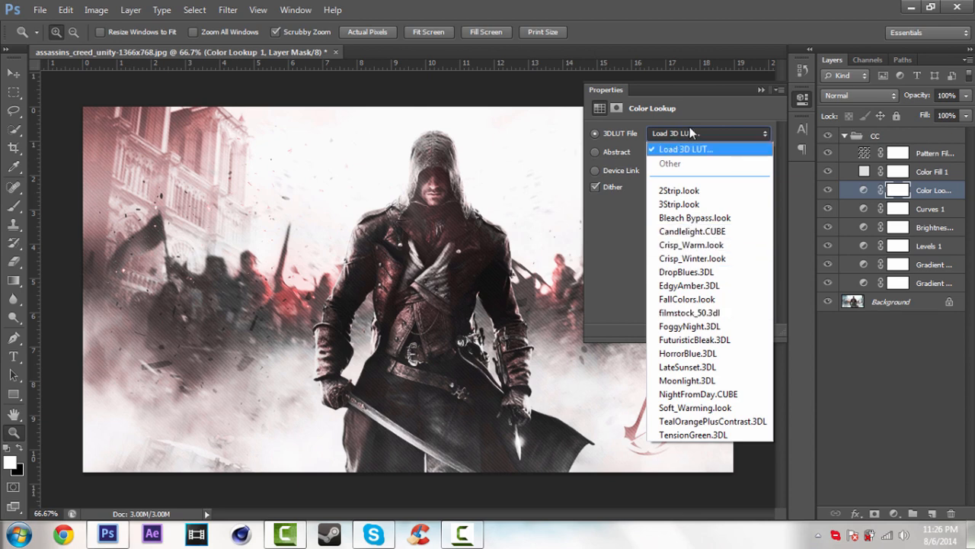
pyautogui.click(679, 190)
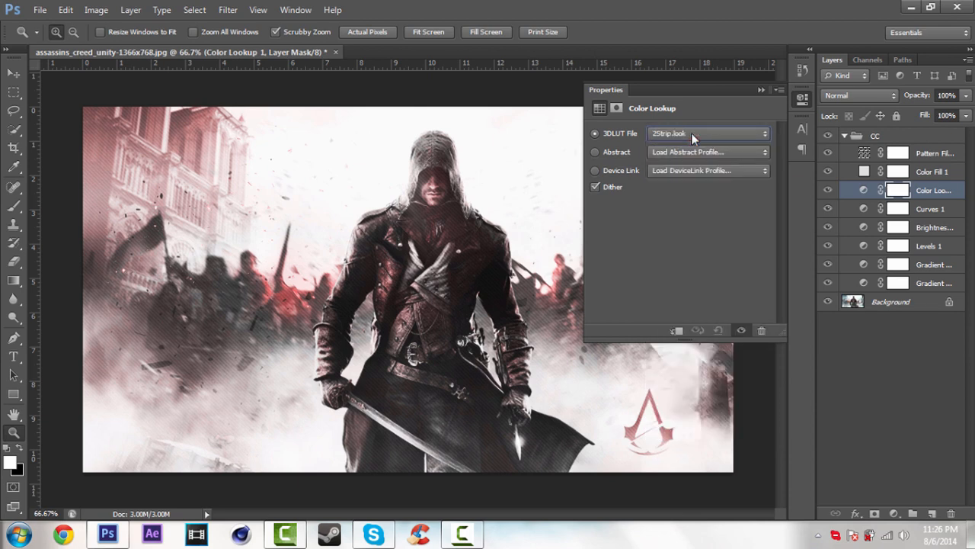
pyautogui.click(707, 133)
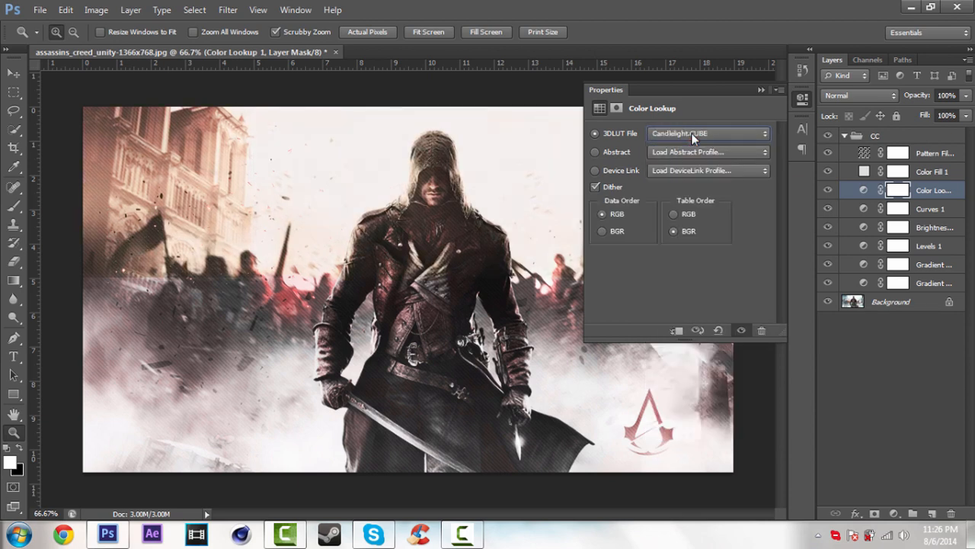
pyautogui.click(707, 134)
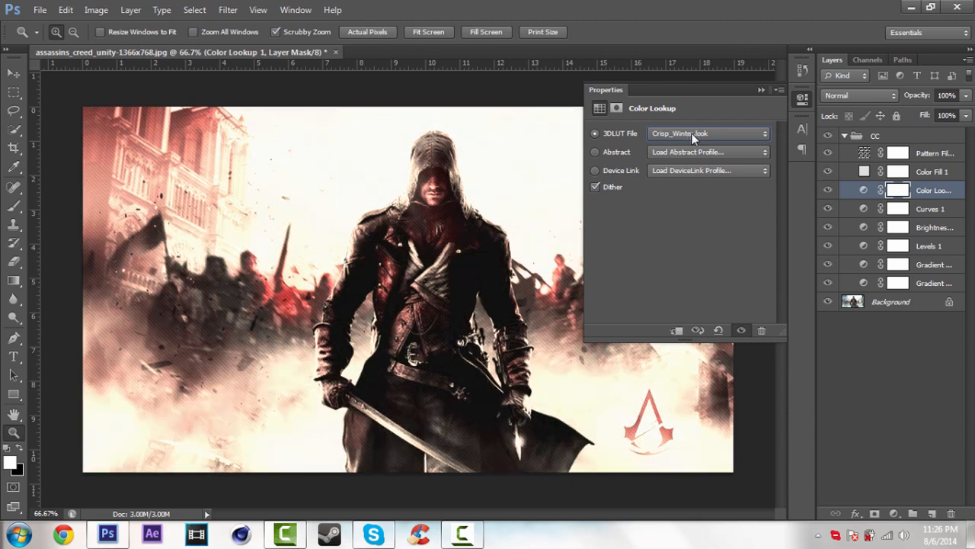
pyautogui.click(707, 133)
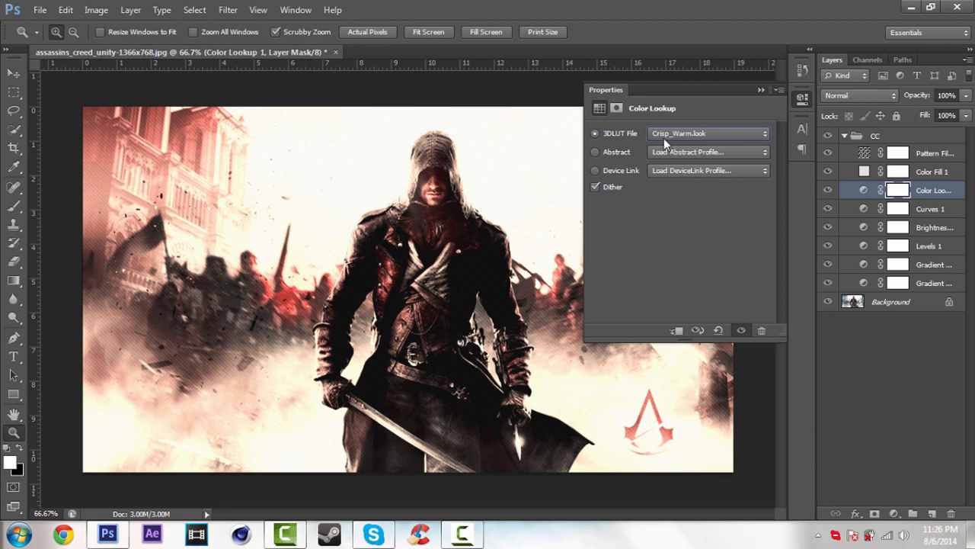
pyautogui.moveTo(700, 136)
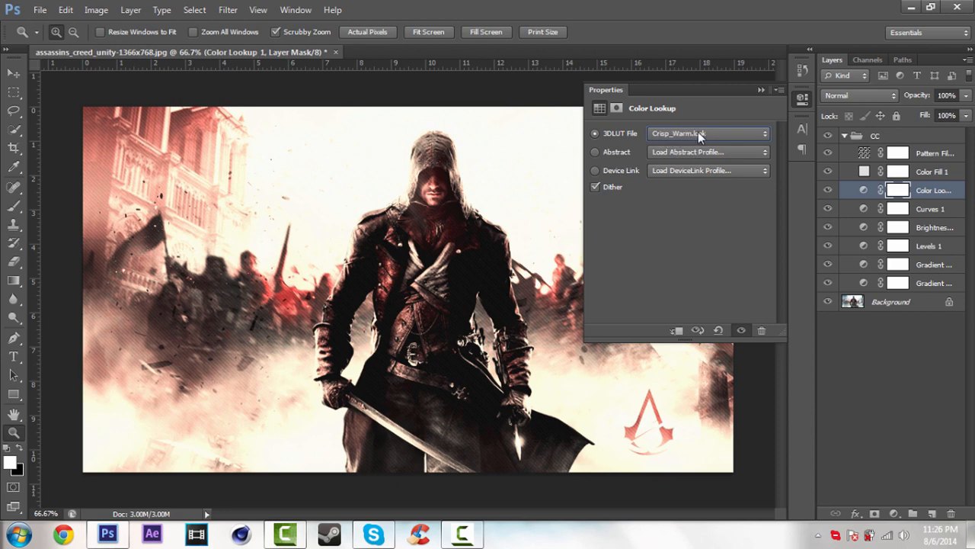
pyautogui.click(707, 134)
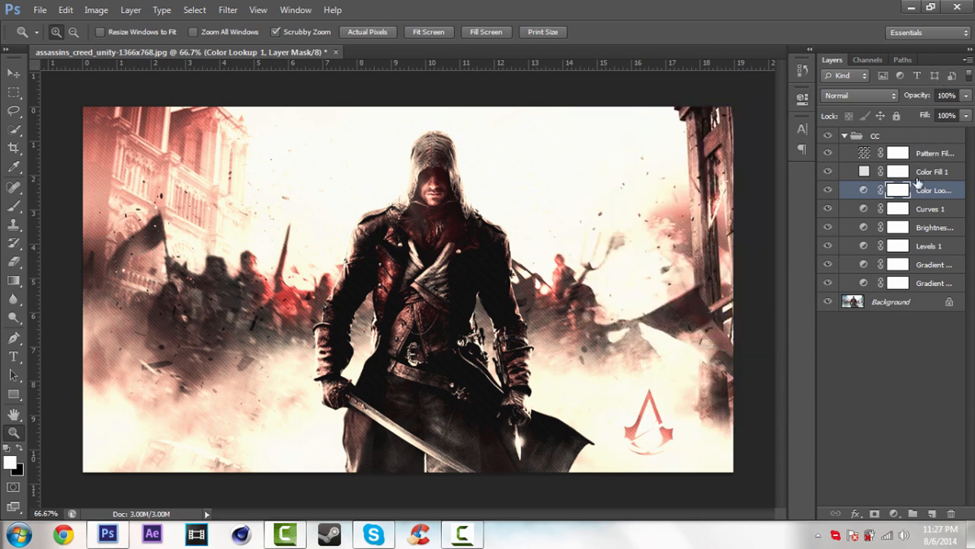
pyautogui.moveTo(922, 182)
pyautogui.write('70')
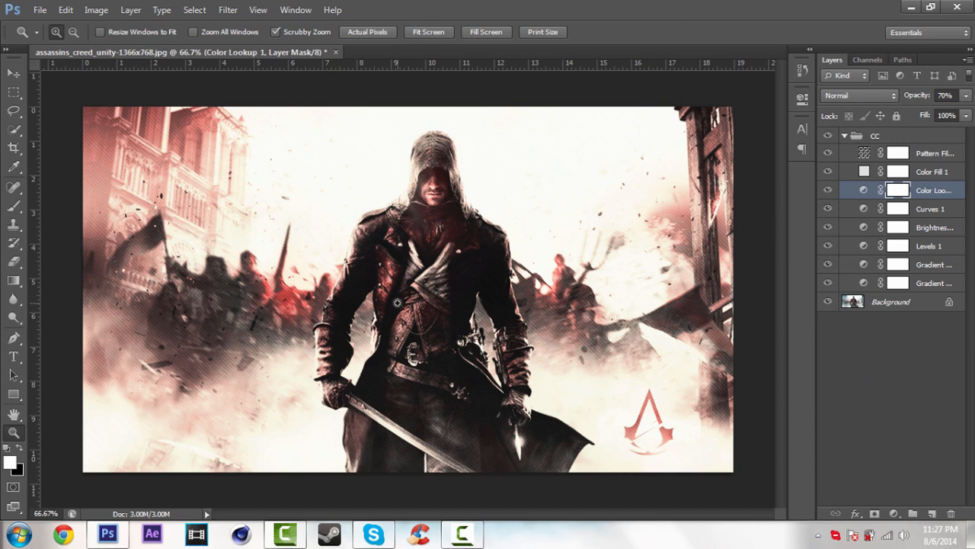
pyautogui.moveTo(929, 267)
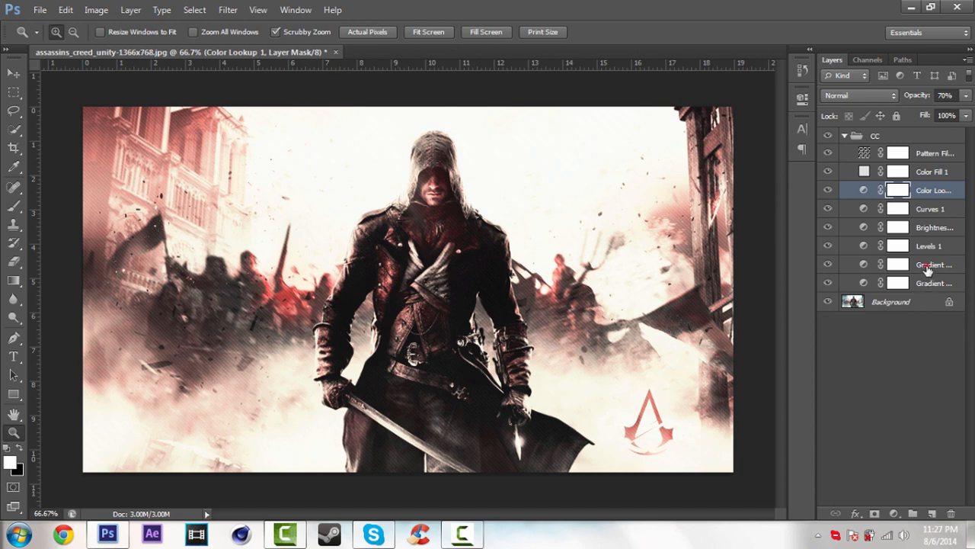
# Change Gradient Map 2's right stop from red to green, then collapse the CC group.
pyautogui.click(934, 265)
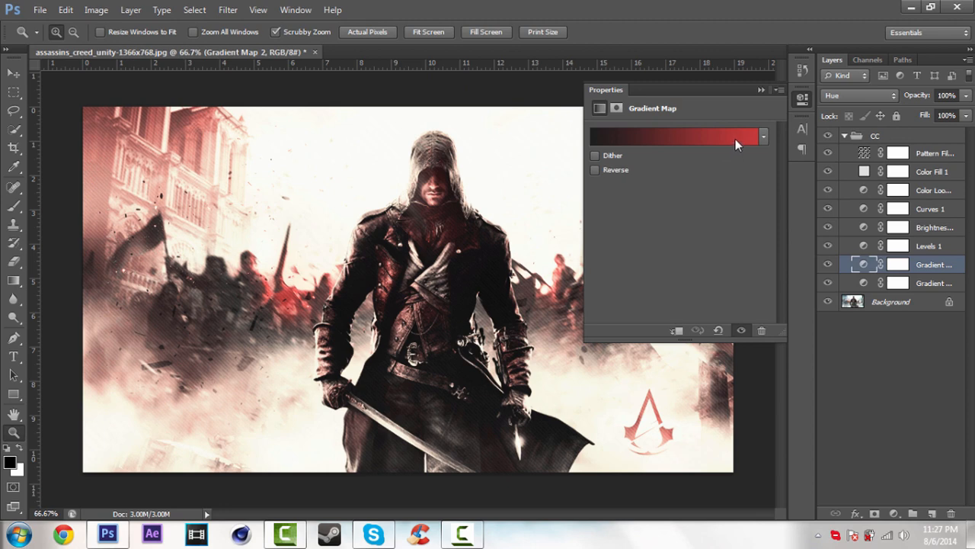
pyautogui.click(675, 136)
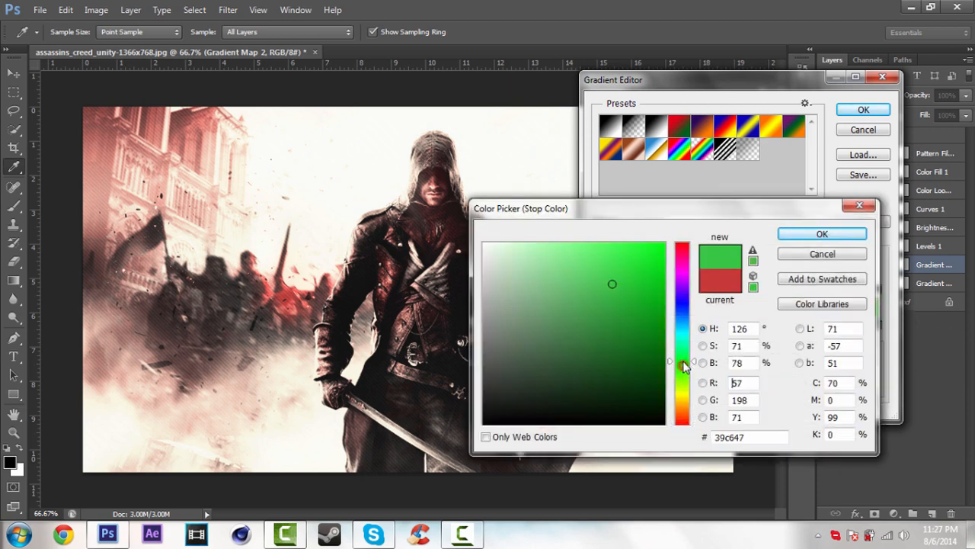
pyautogui.moveTo(683, 365); pyautogui.dragTo(683, 370)
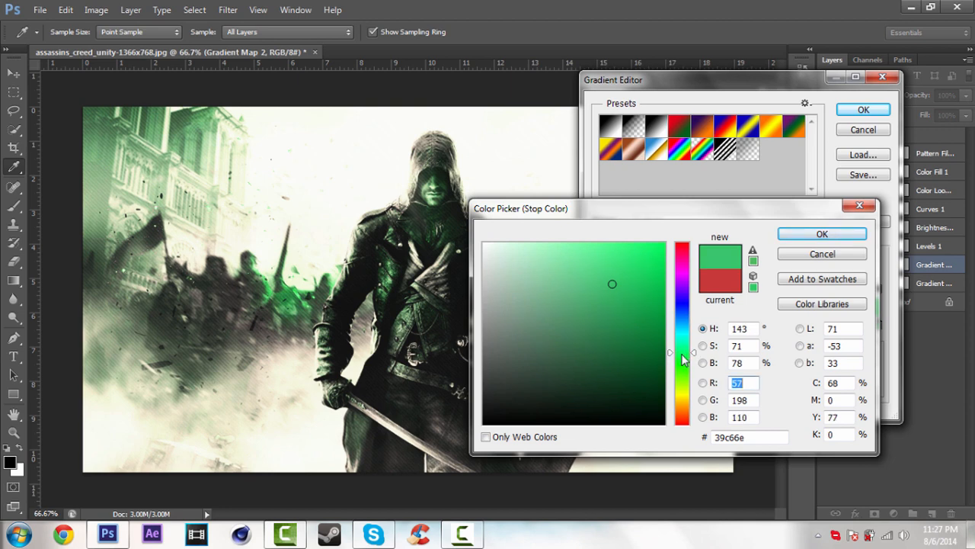
pyautogui.click(822, 234)
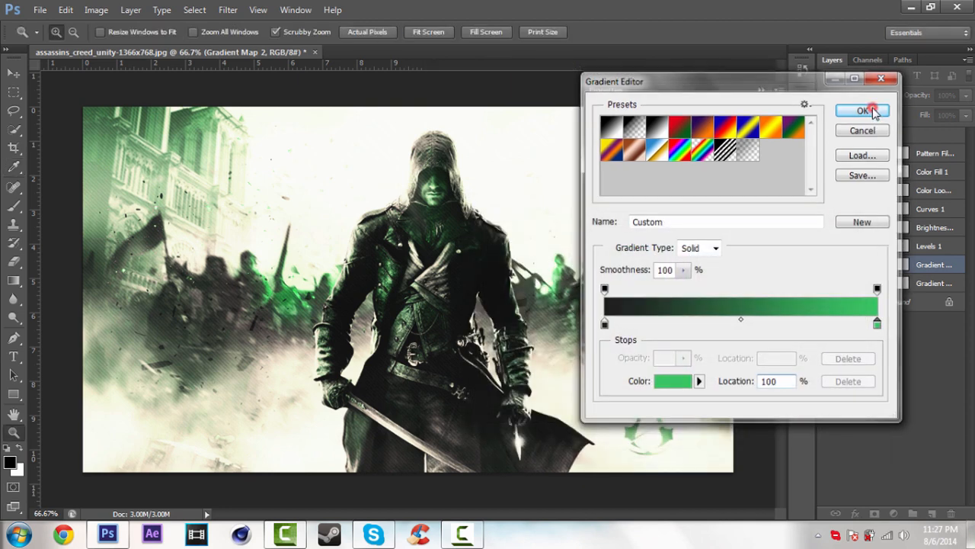
pyautogui.click(861, 111)
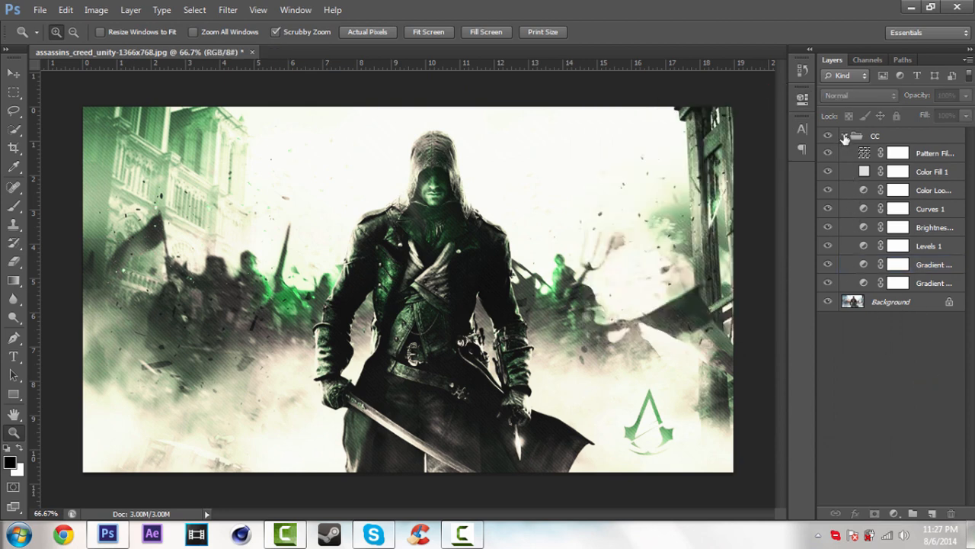
pyautogui.click(844, 135)
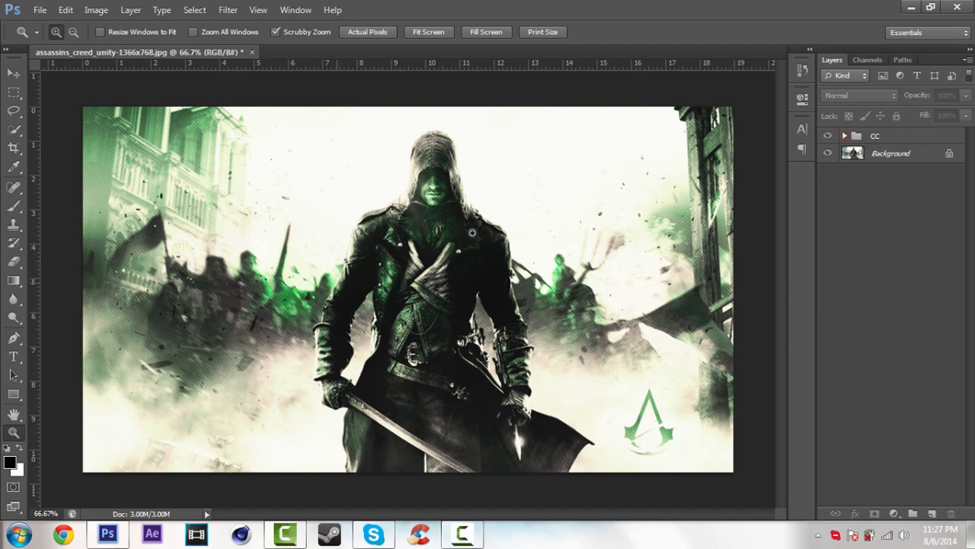
pyautogui.moveTo(912, 286)
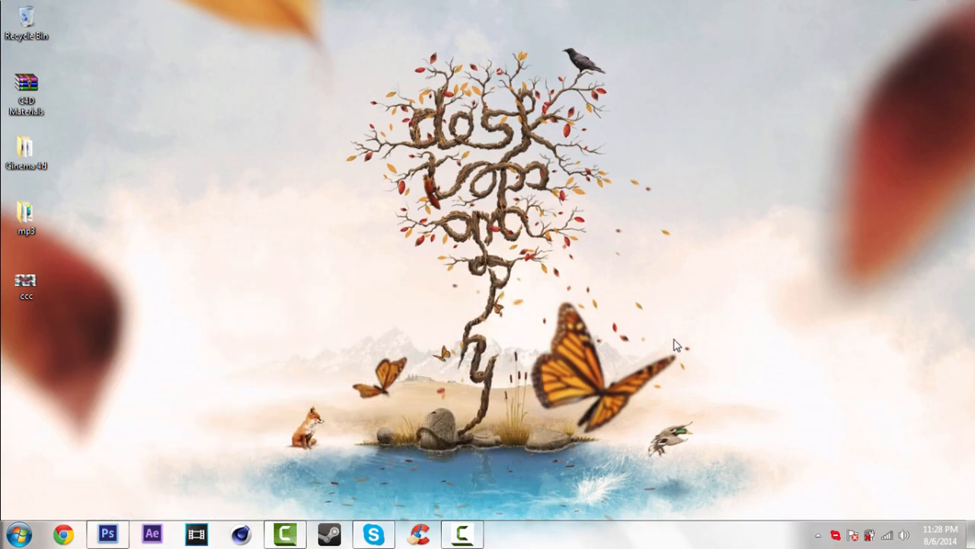
pyautogui.moveTo(715, 400)
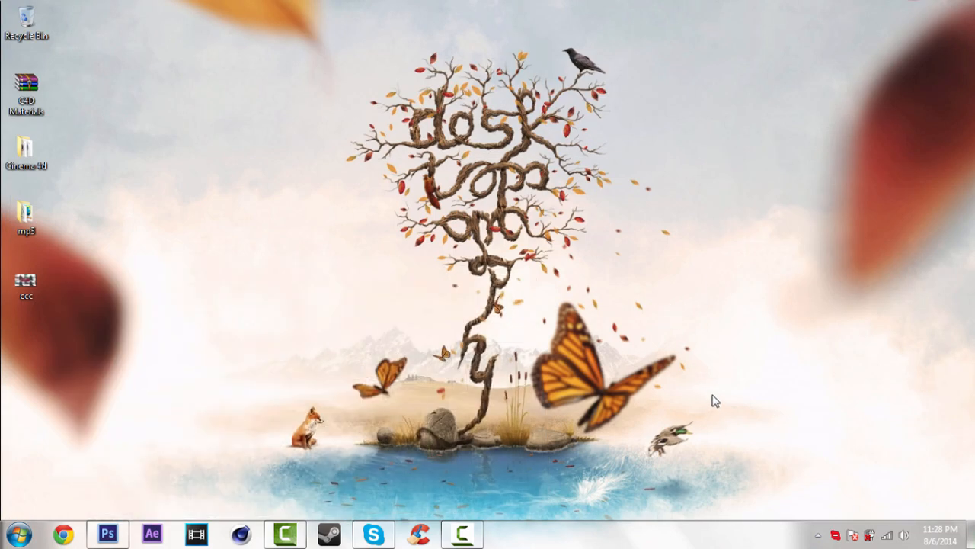